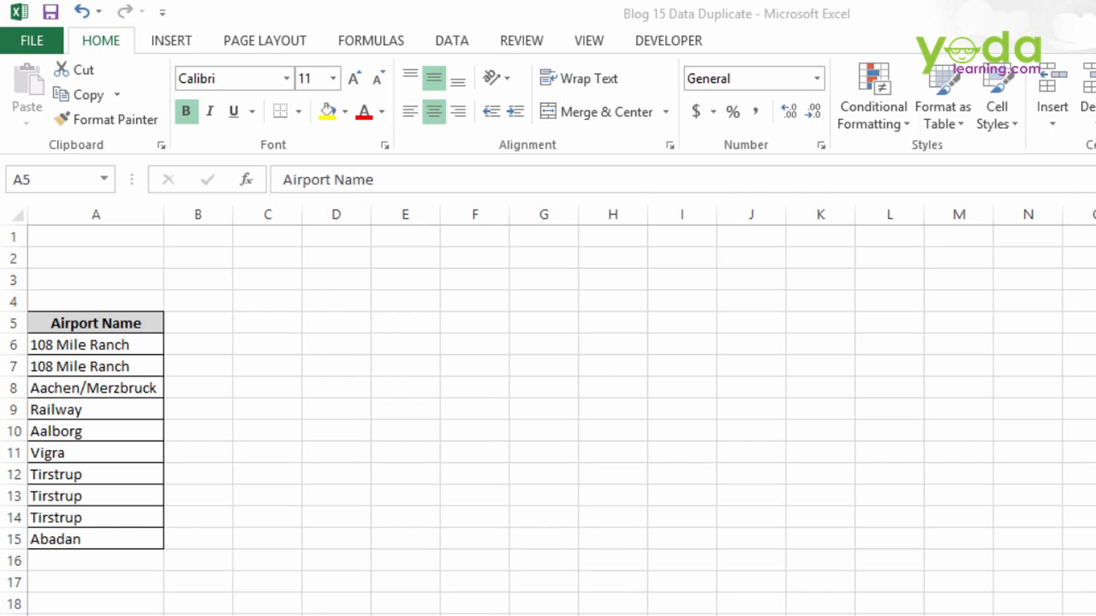
mouse_move(140, 339)
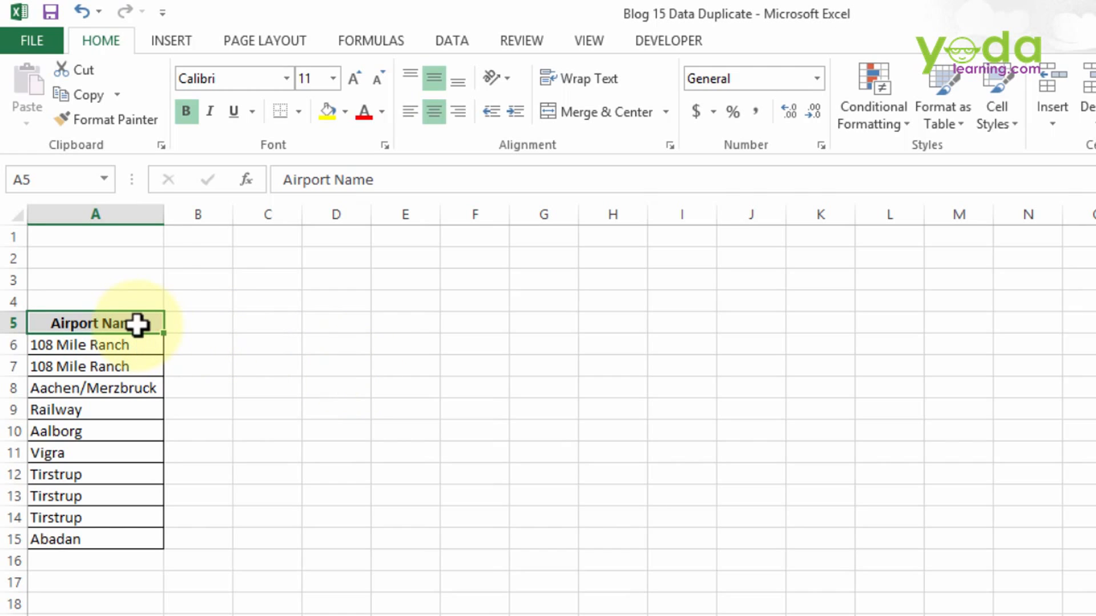
mouse_move(197, 327)
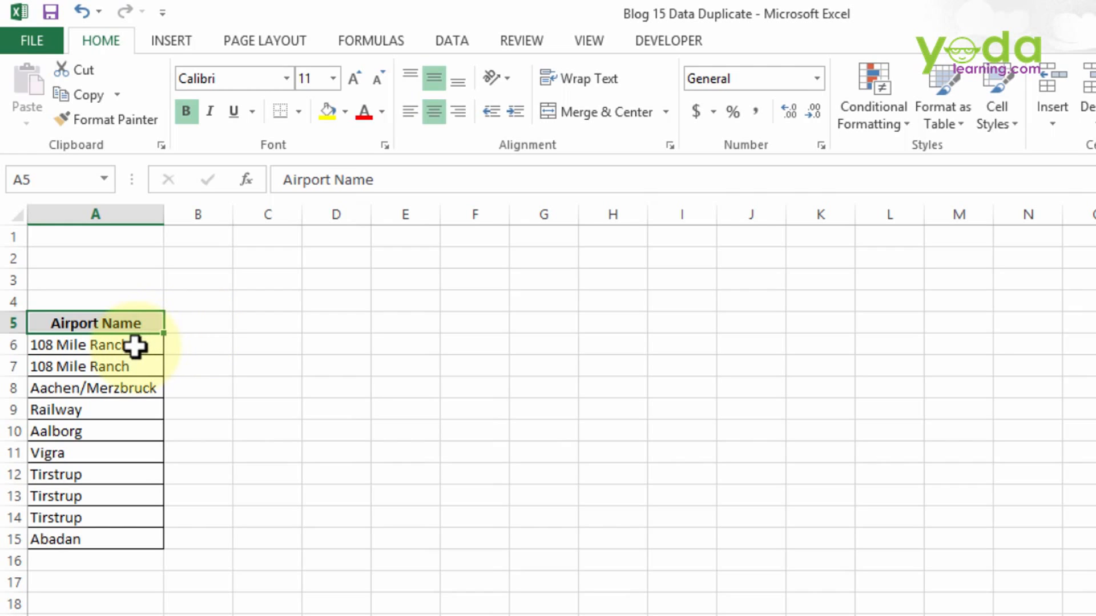
Bring back the second '108 Mile Ranch' row, select cell A5, and show the Data ribbon.
left_click(95, 345)
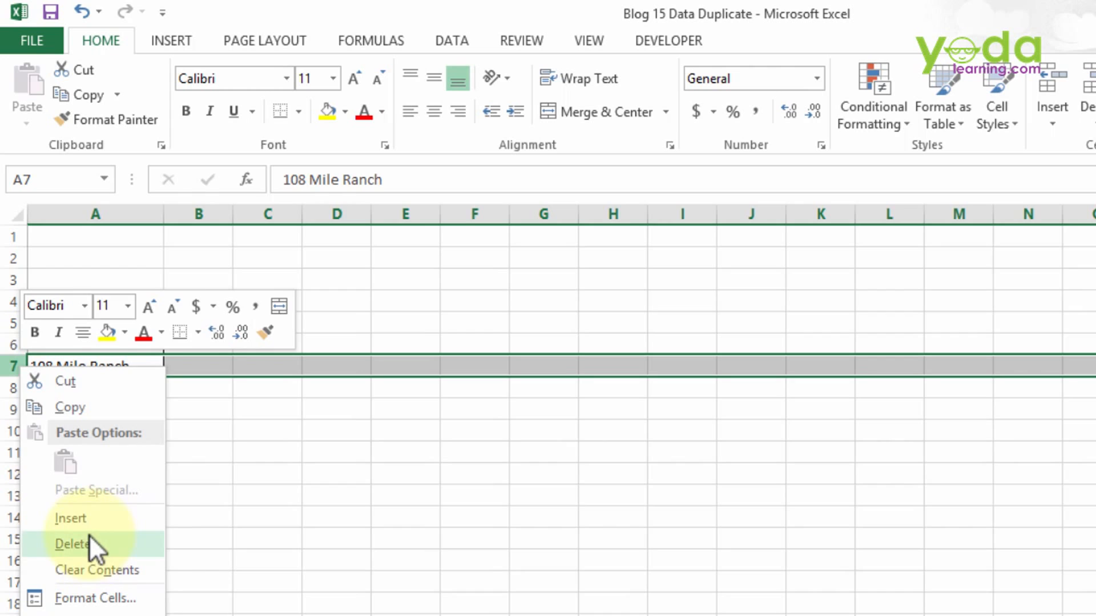
left_click(71, 544)
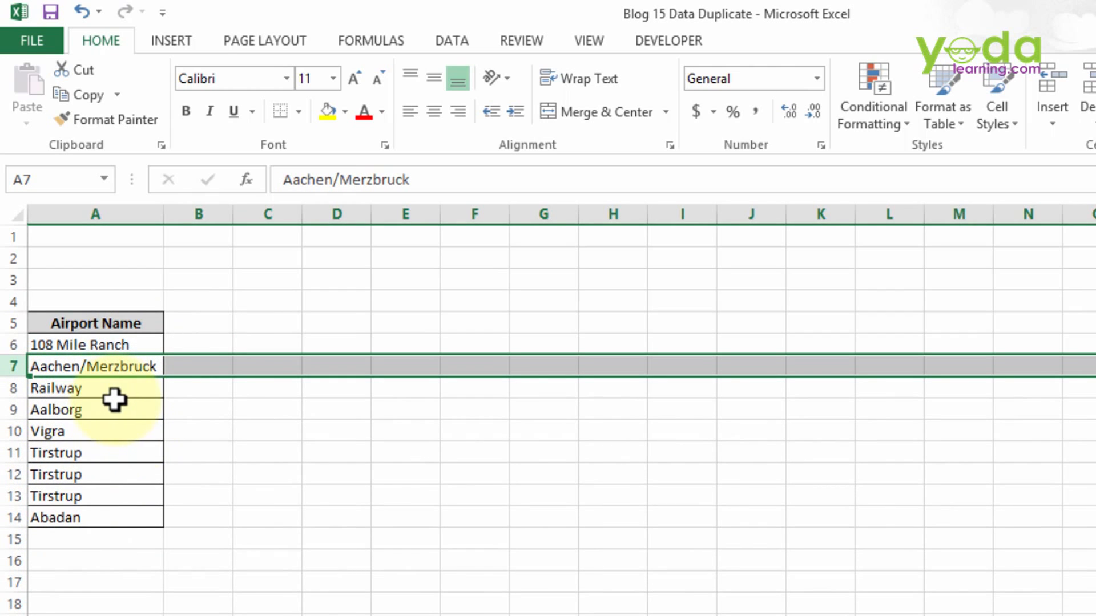
mouse_move(109, 368)
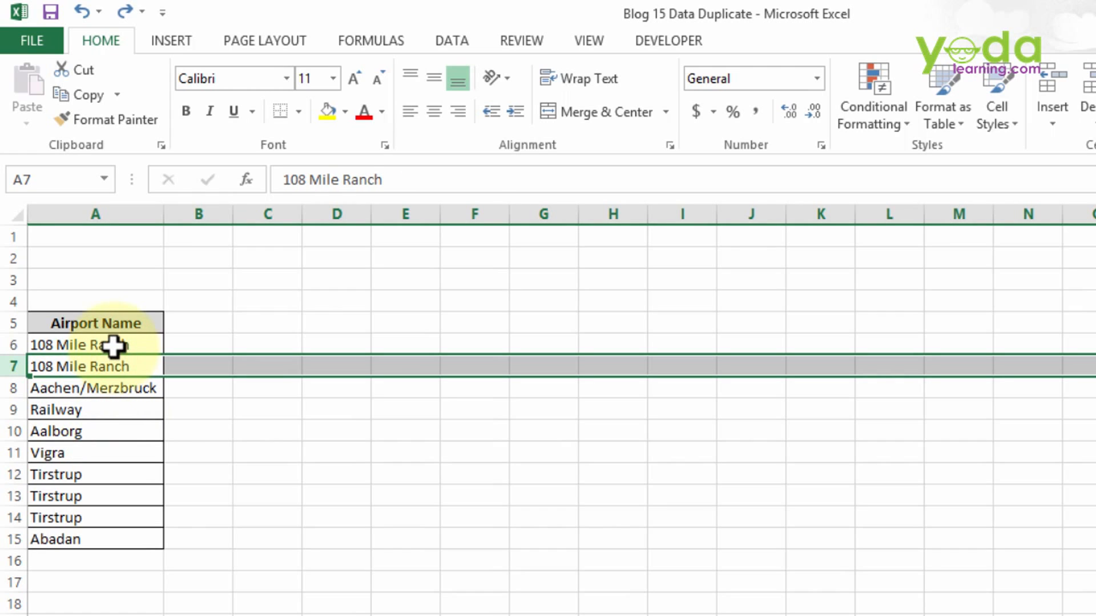
mouse_move(118, 342)
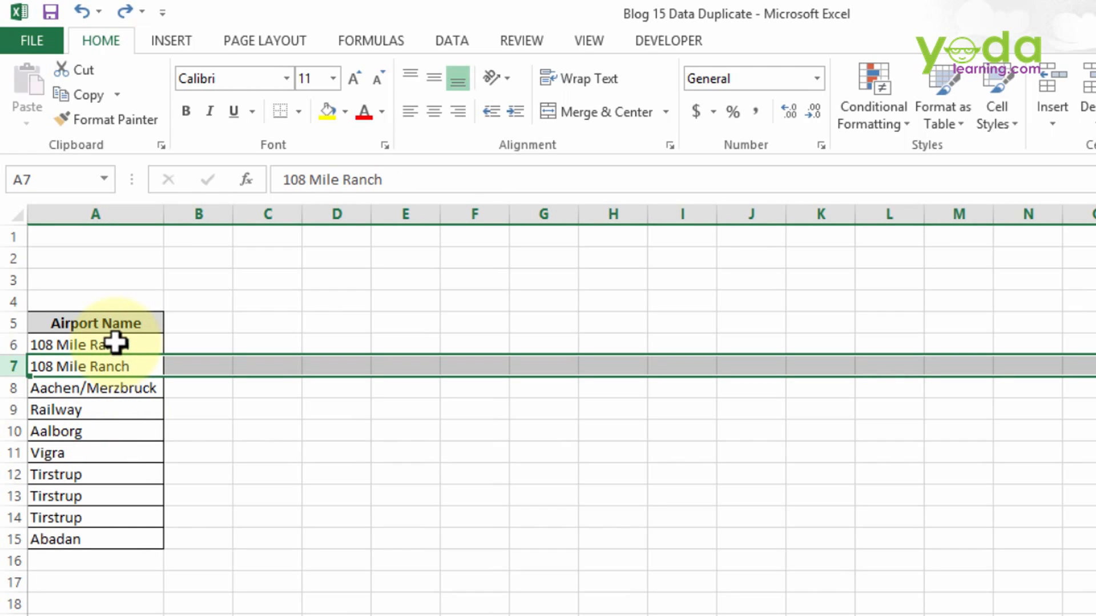
left_click(96, 323)
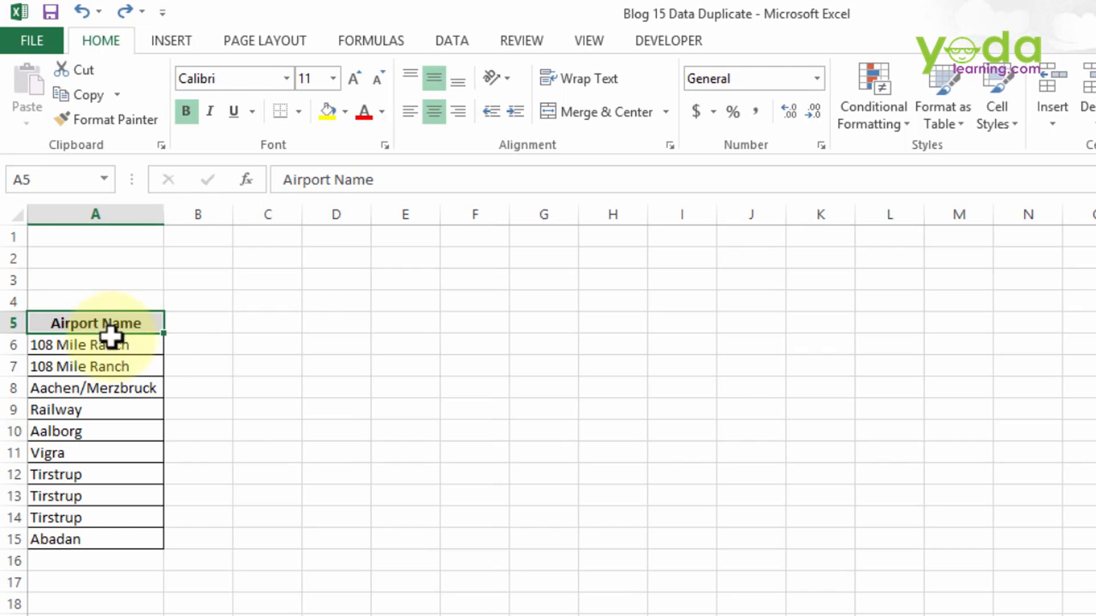
mouse_move(96, 430)
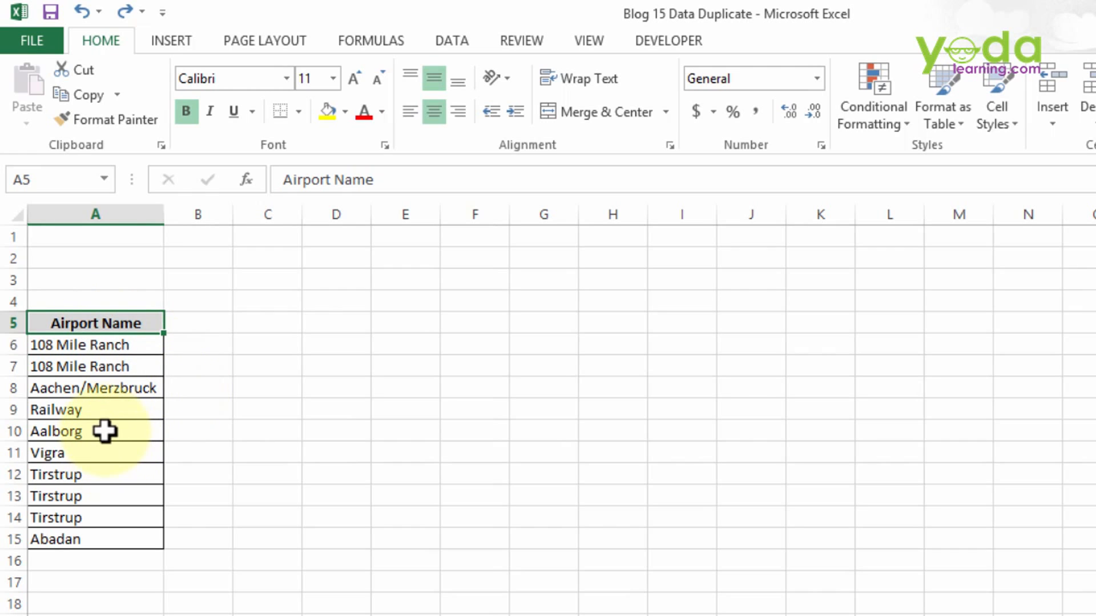
mouse_move(122, 385)
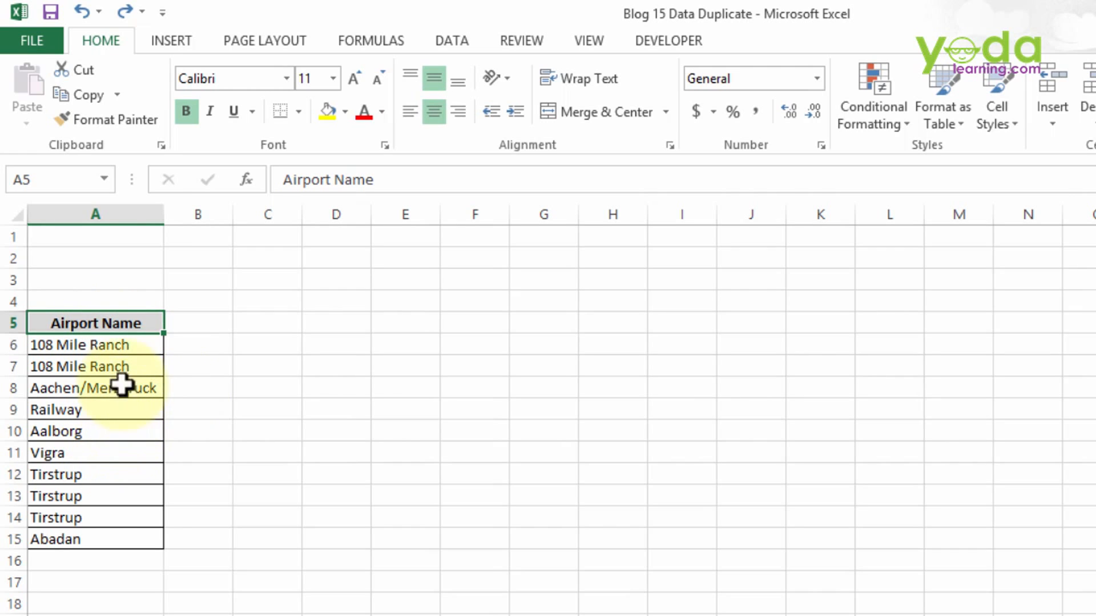
mouse_move(144, 371)
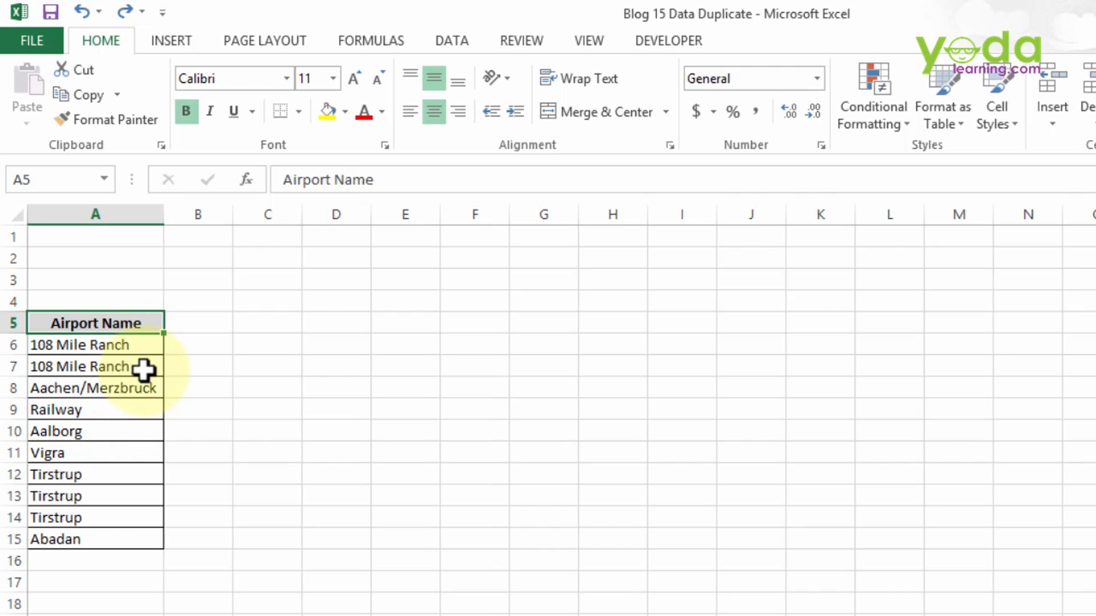
mouse_move(451, 40)
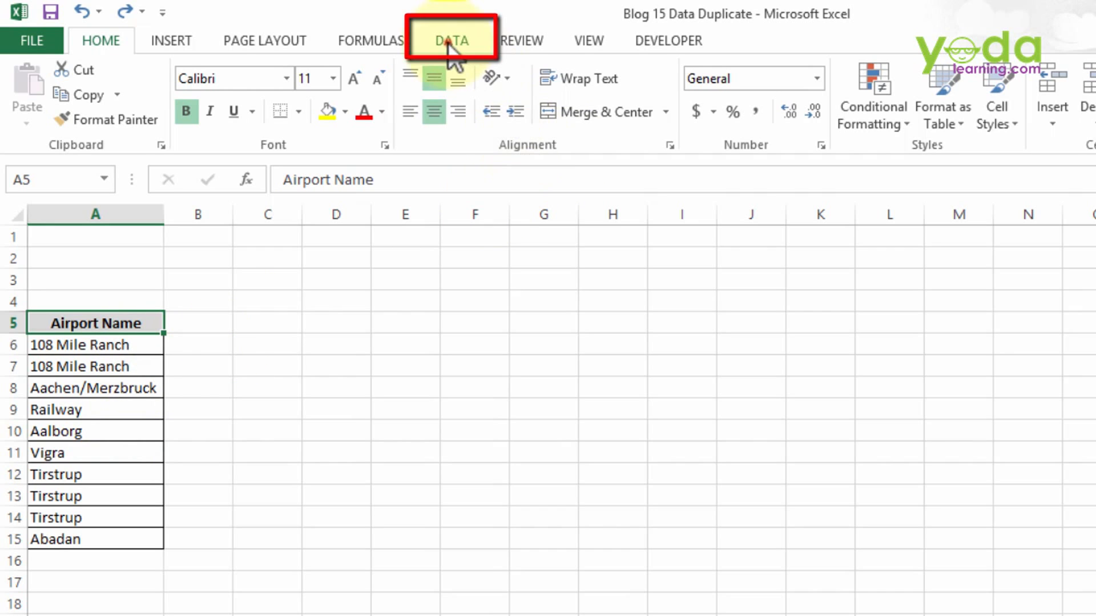
left_click(450, 40)
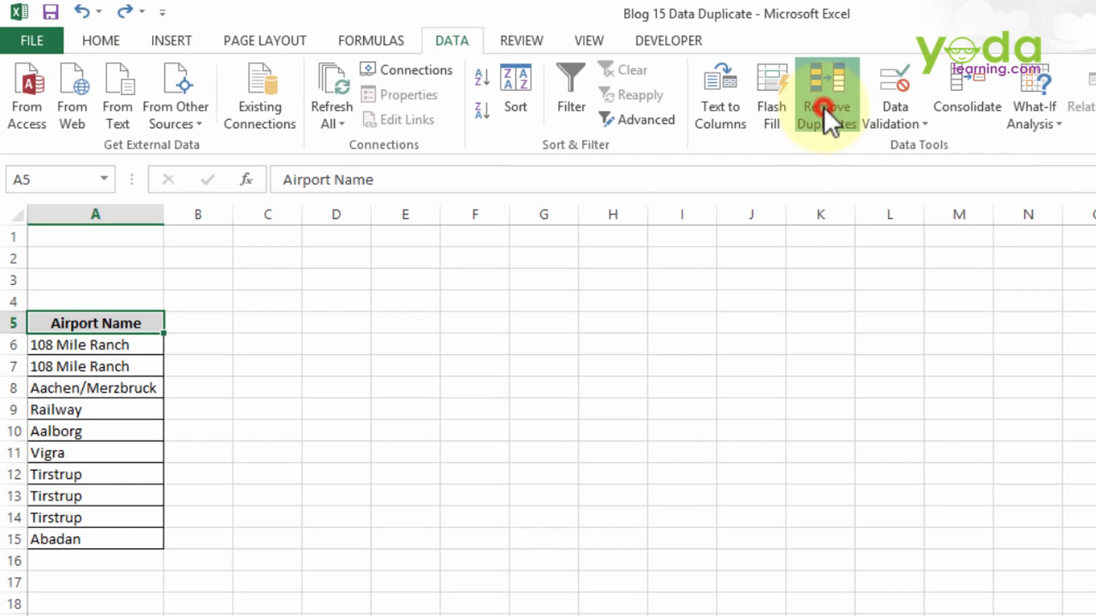
Run Remove Duplicates on Airport Name with headers, removing three repeats, and dismiss the summary.
left_click(827, 94)
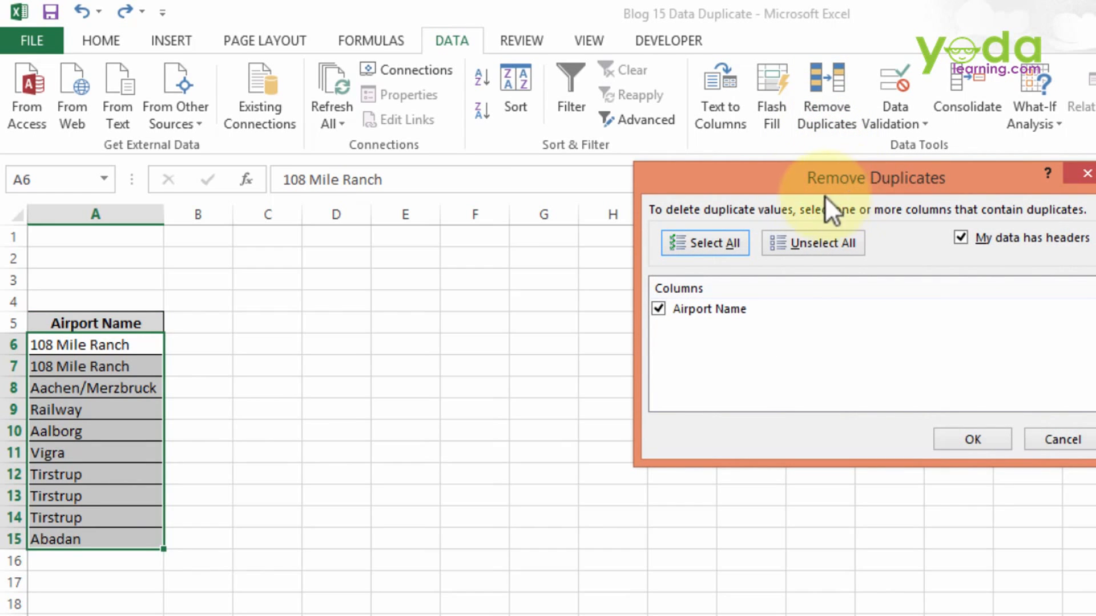
mouse_move(888, 194)
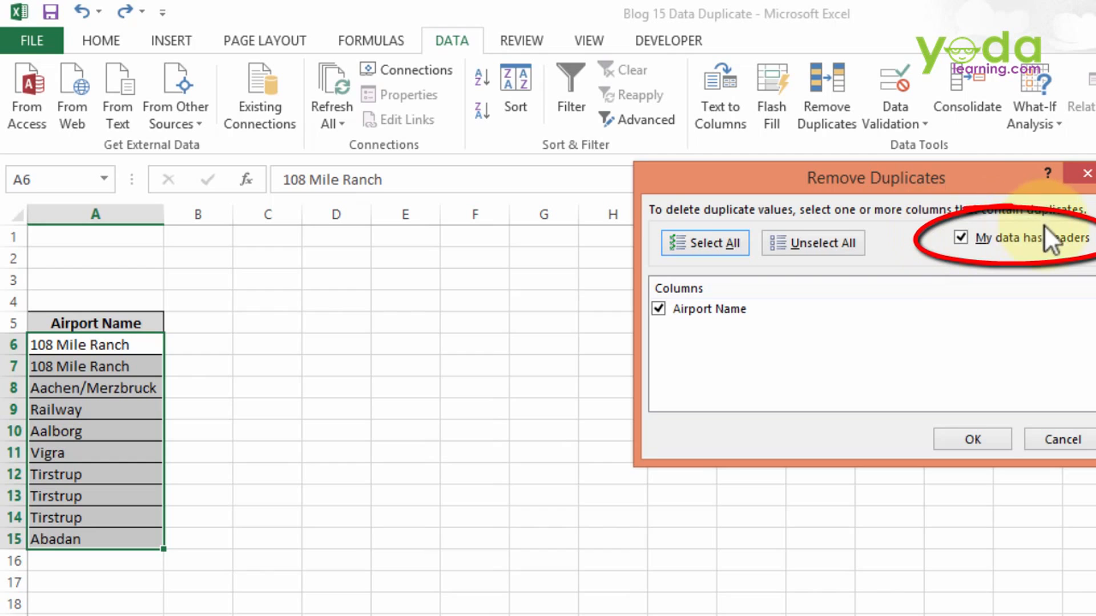
mouse_move(712, 334)
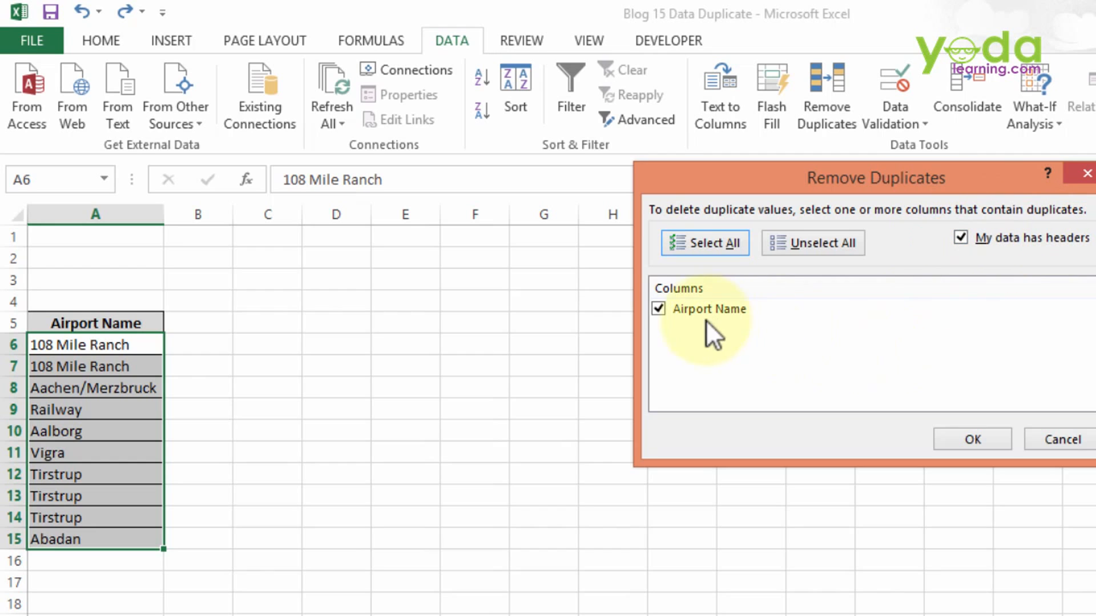
mouse_move(698, 318)
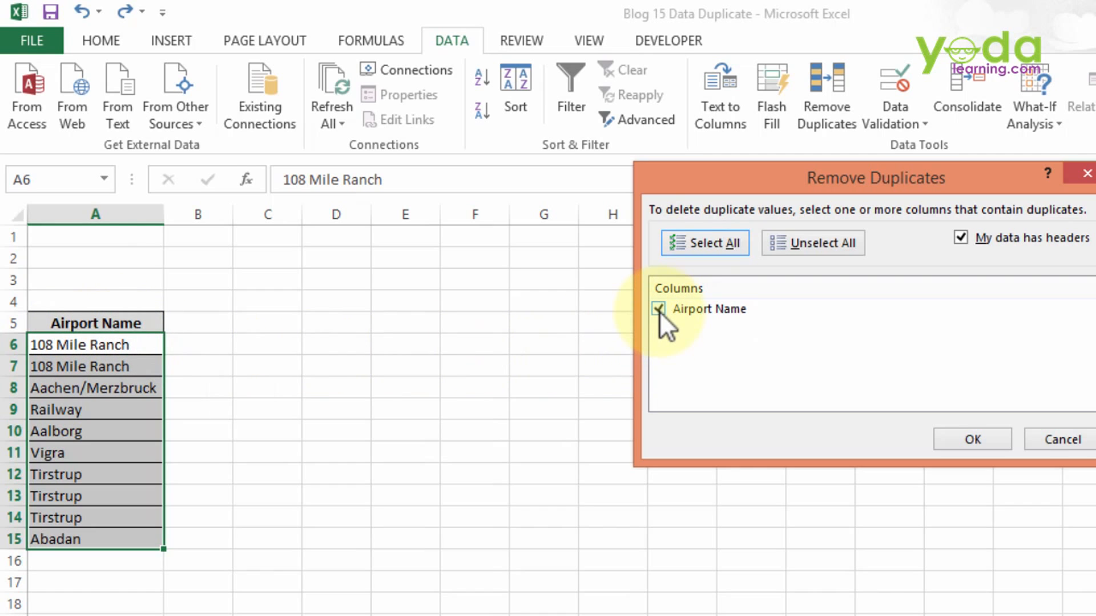
left_click(971, 439)
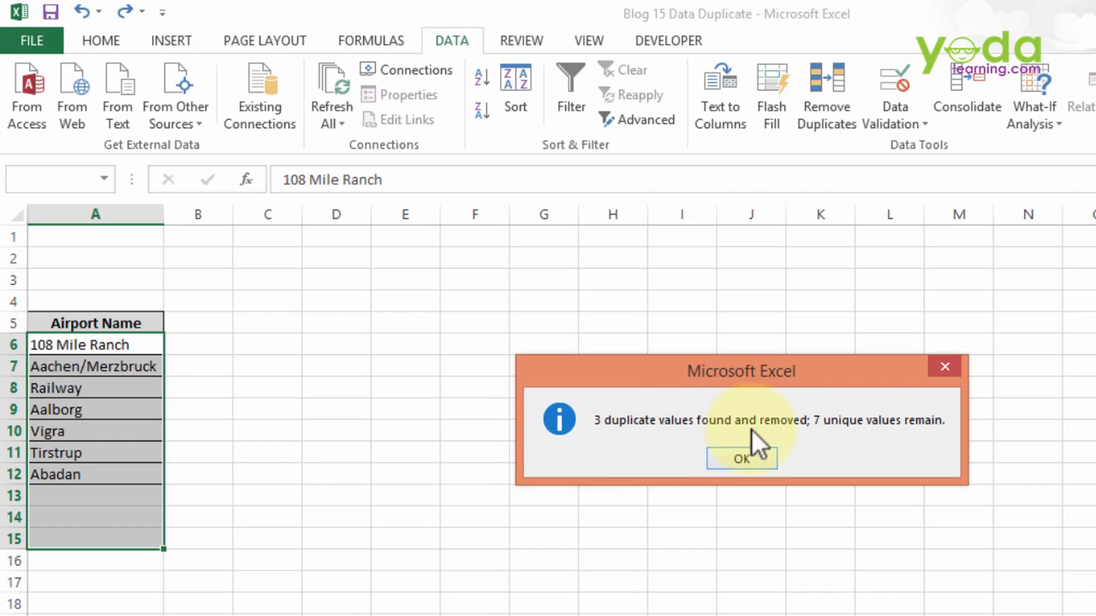
mouse_move(918, 440)
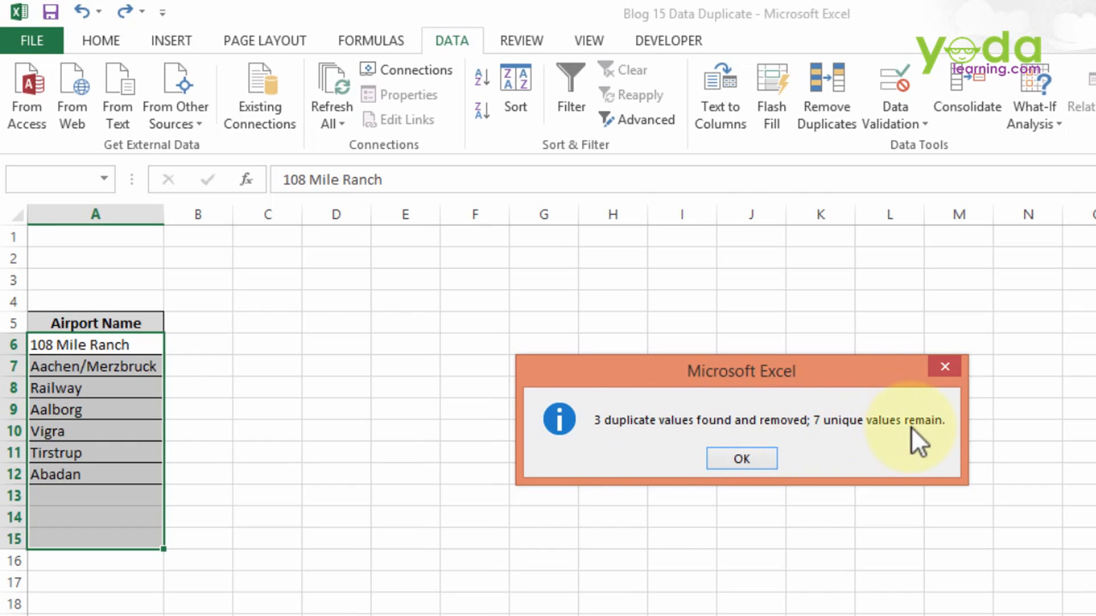
left_click(740, 458)
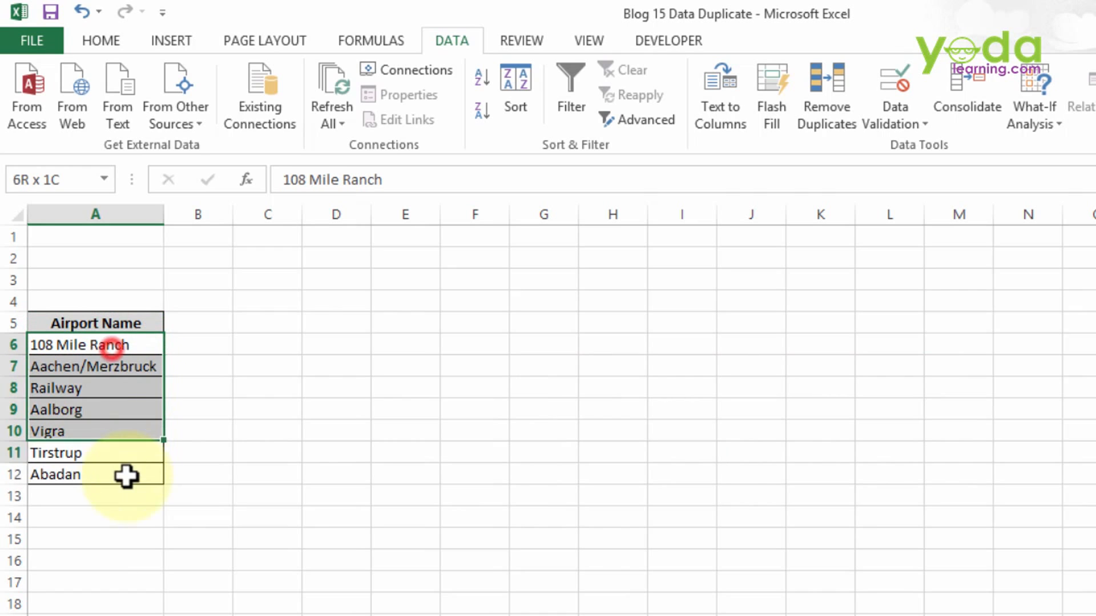
left_click(97, 452)
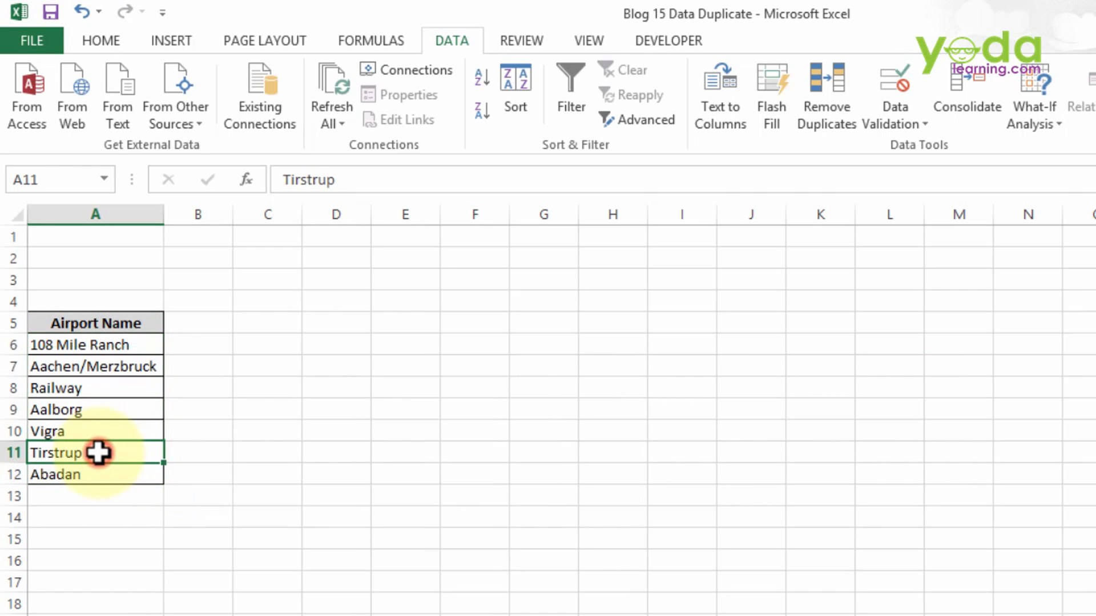
mouse_move(91, 417)
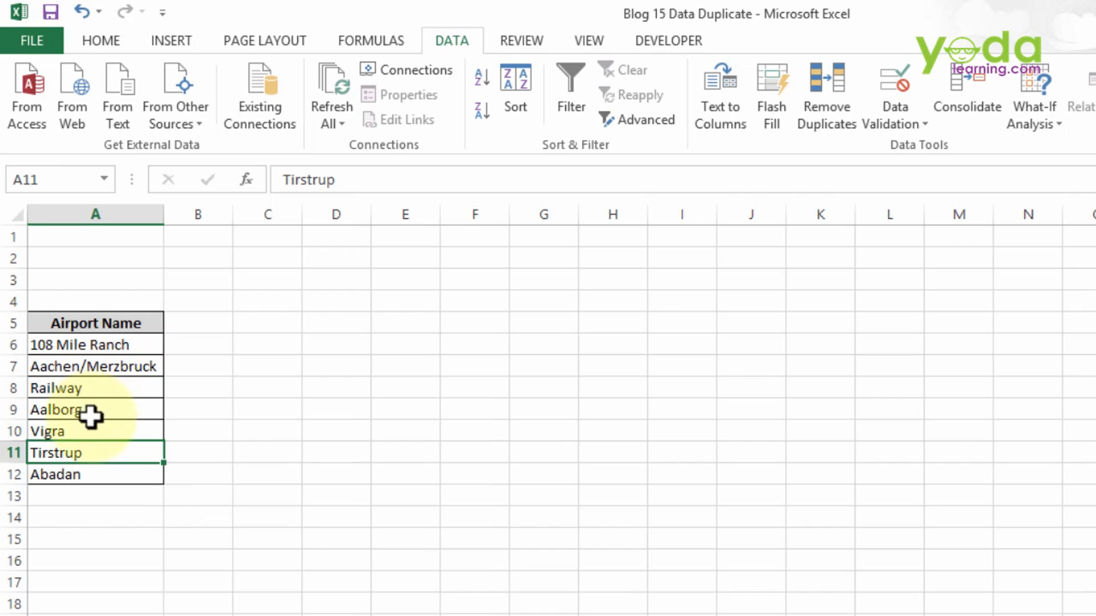
mouse_move(215, 604)
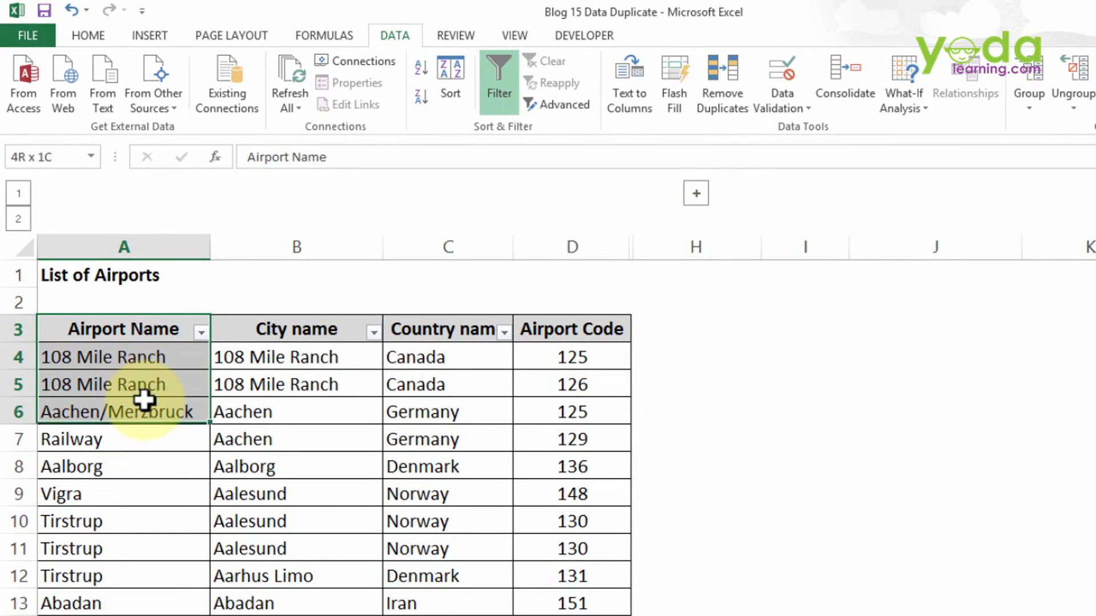
left_click(295, 329)
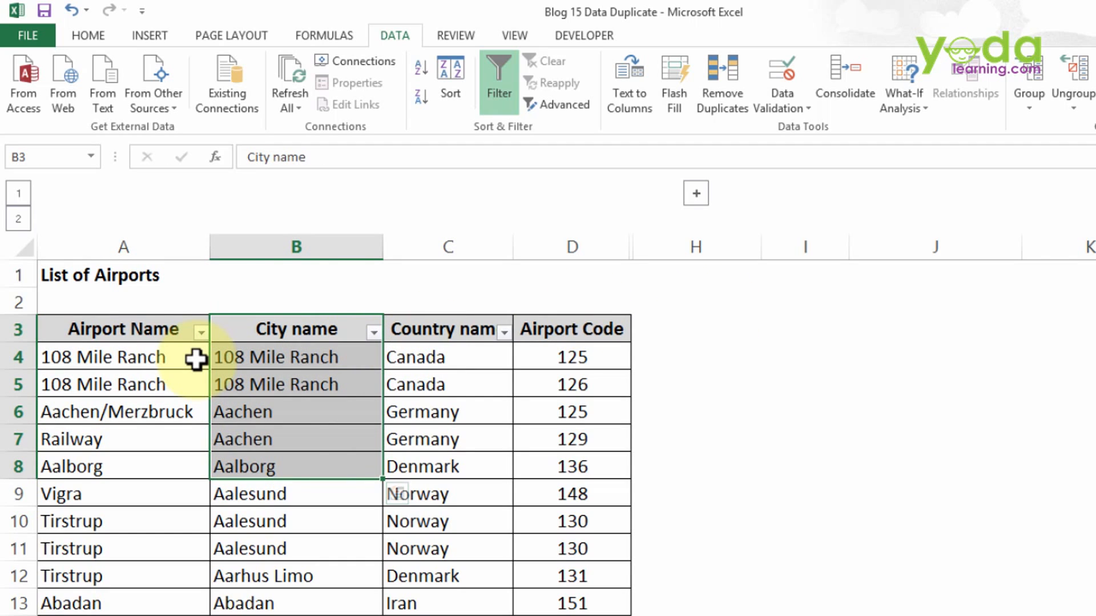
left_click(123, 356)
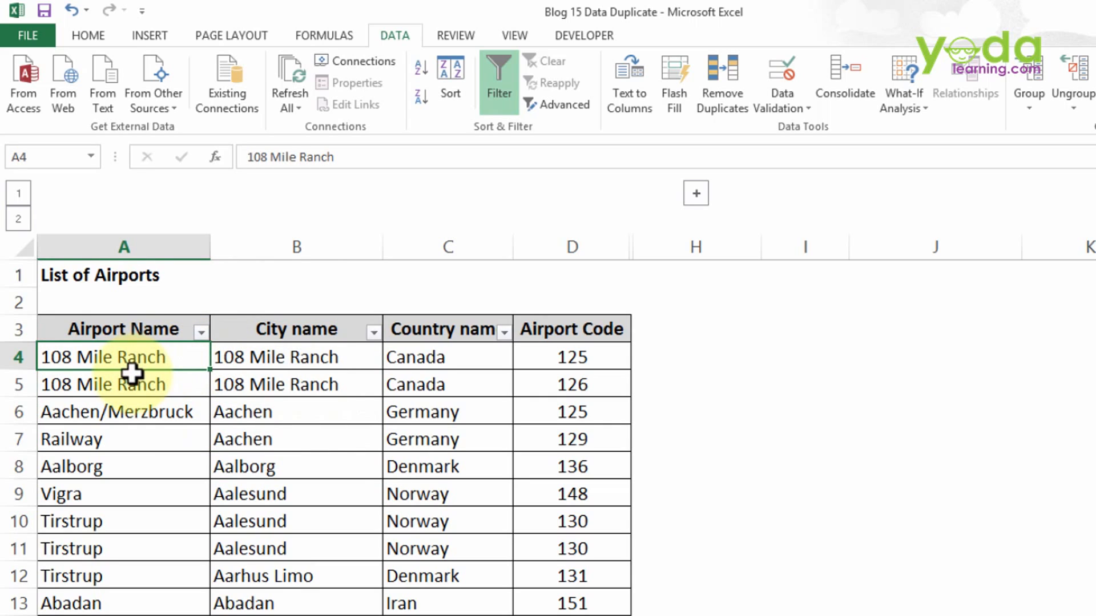
mouse_move(498, 381)
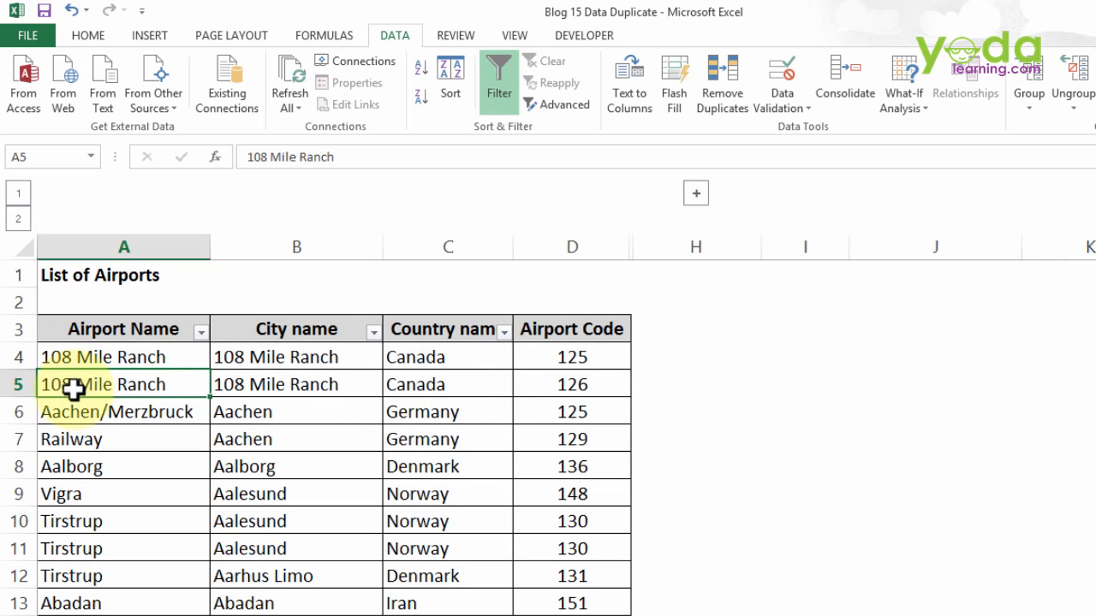
mouse_move(249, 398)
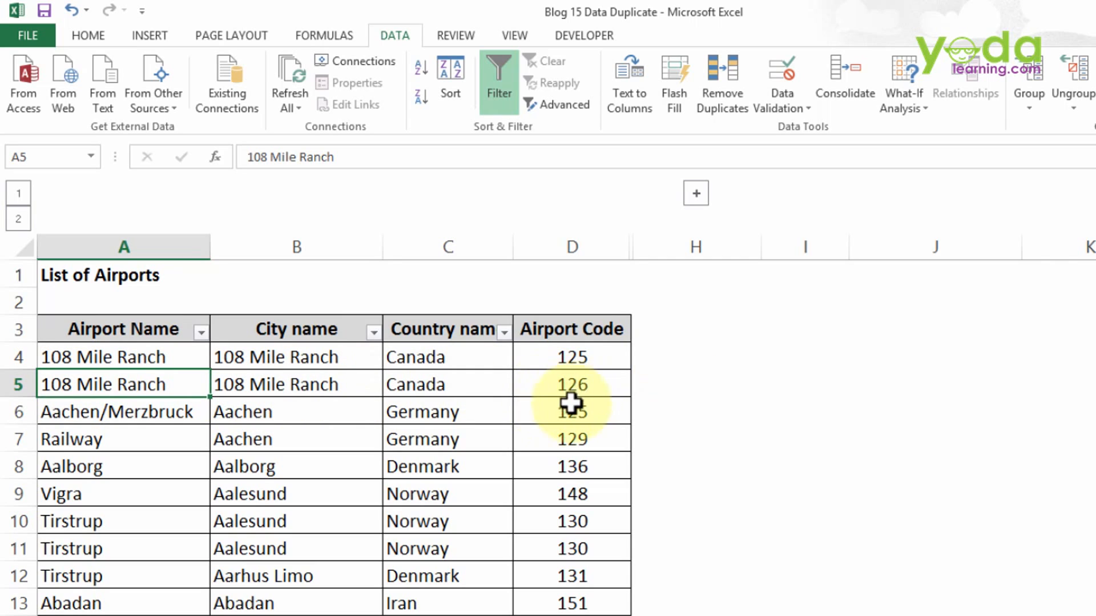
left_click(571, 383)
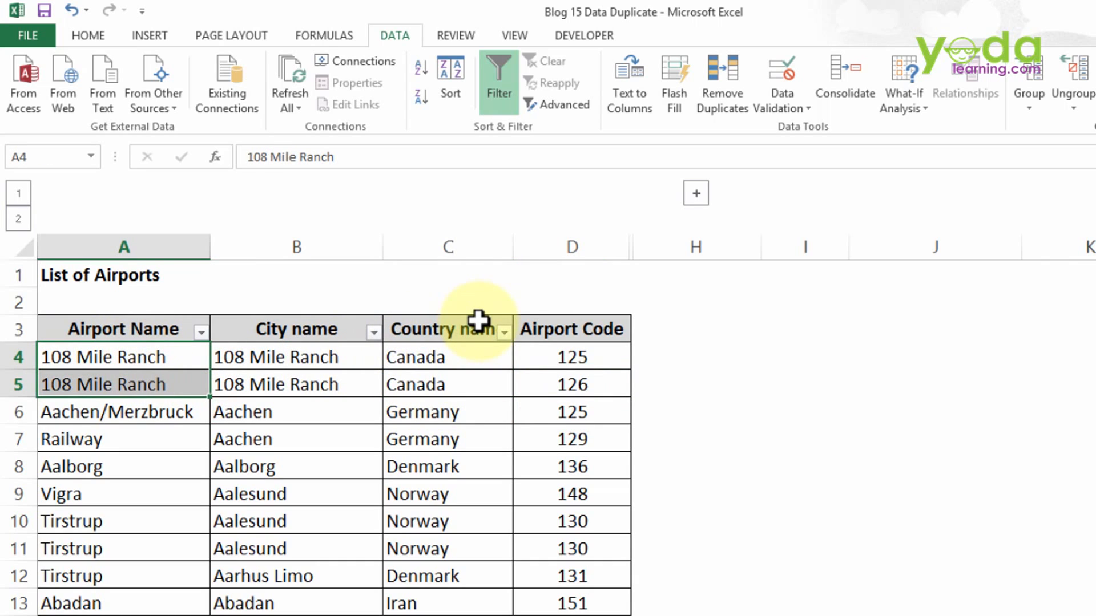
mouse_move(489, 314)
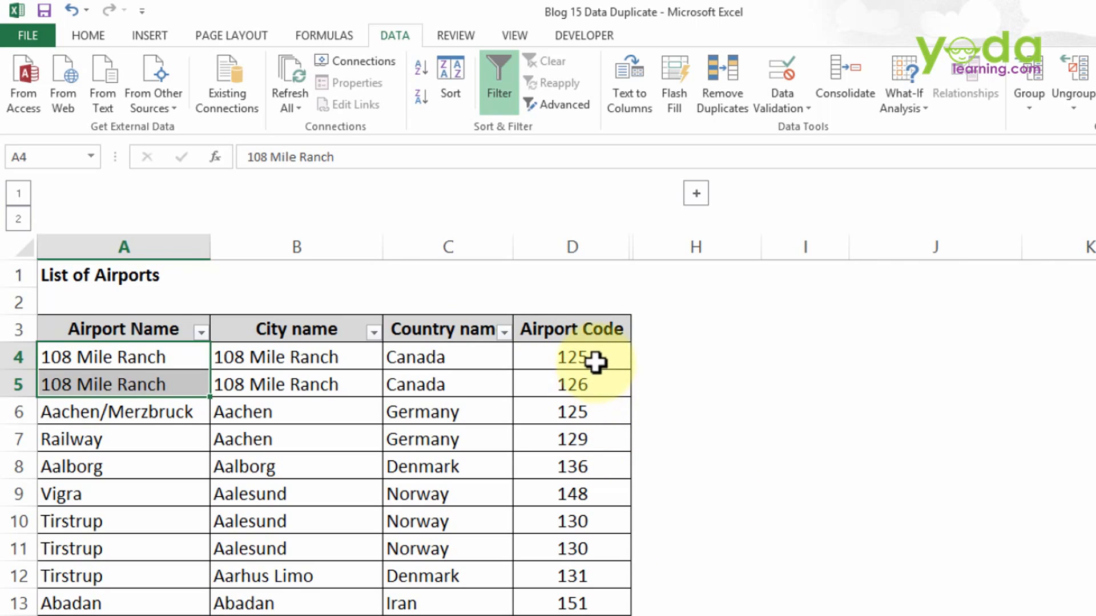
left_click(571, 357)
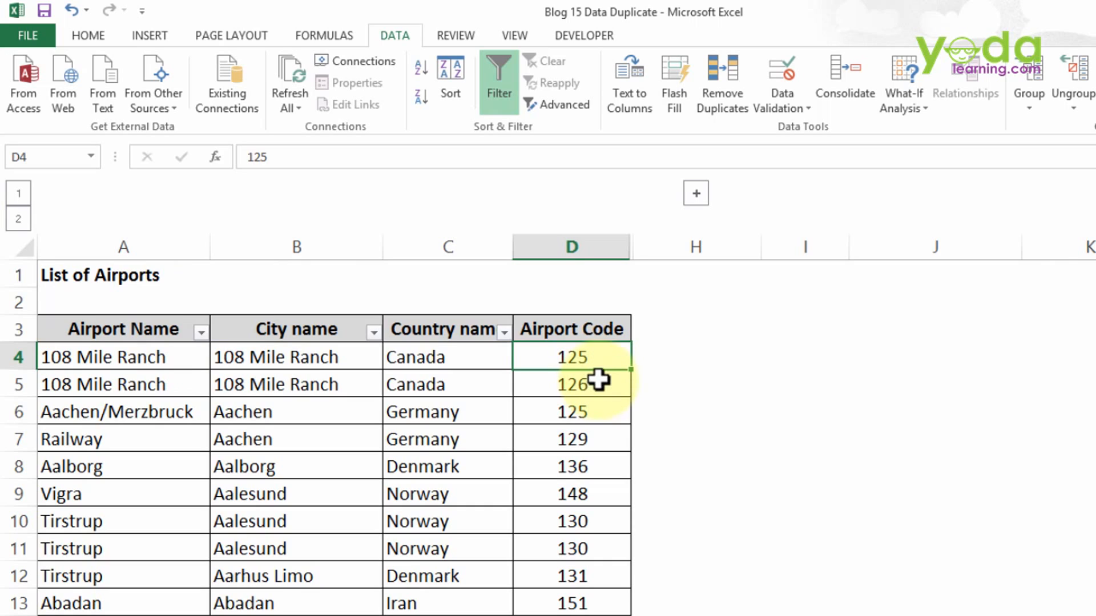
mouse_move(606, 410)
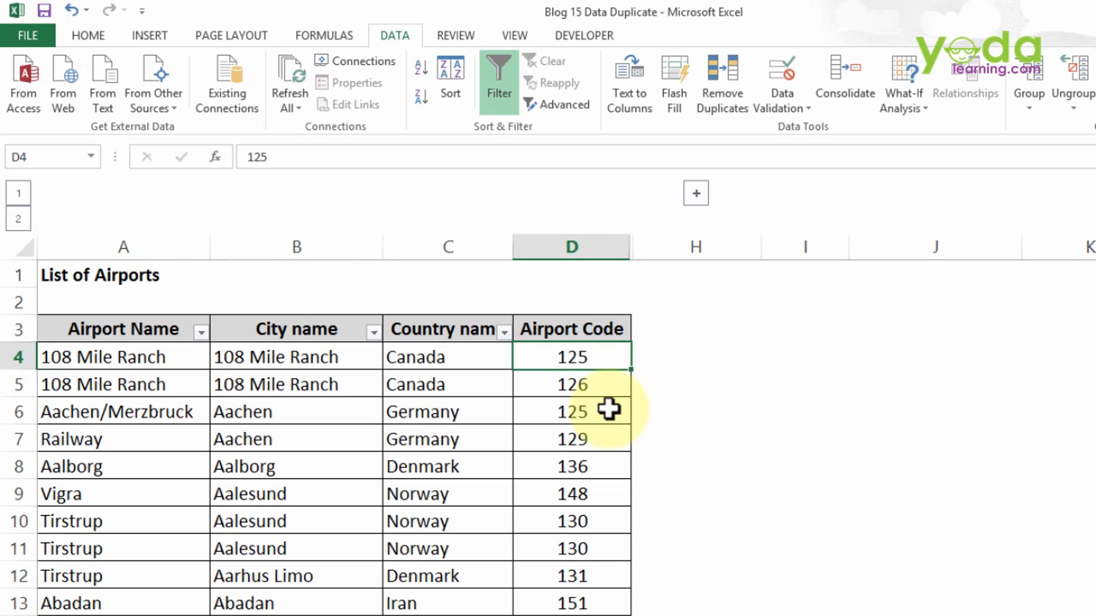
left_click(570, 412)
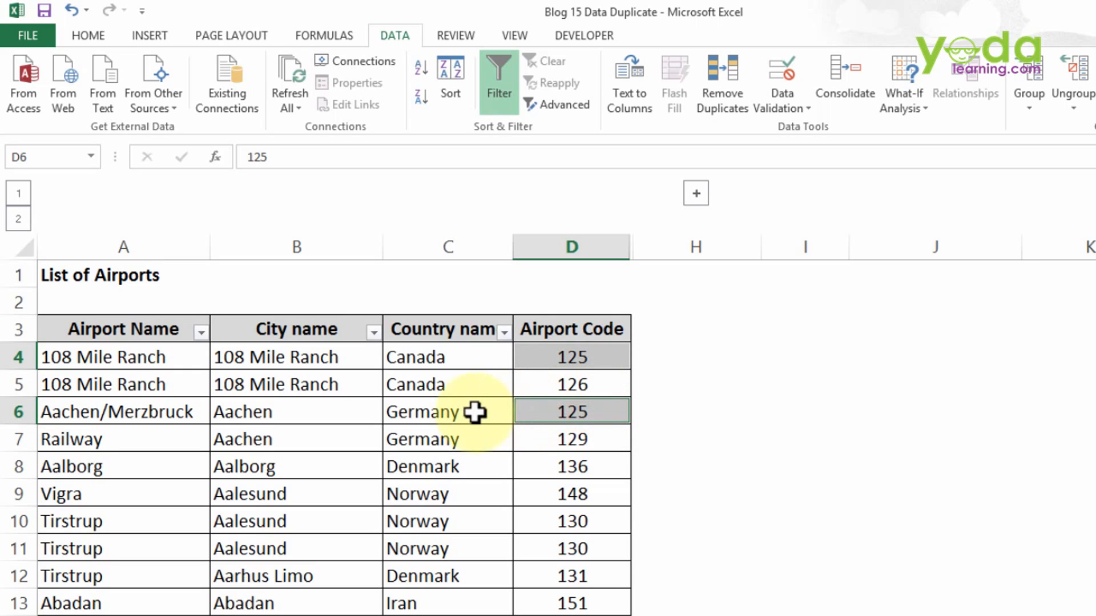
mouse_move(538, 432)
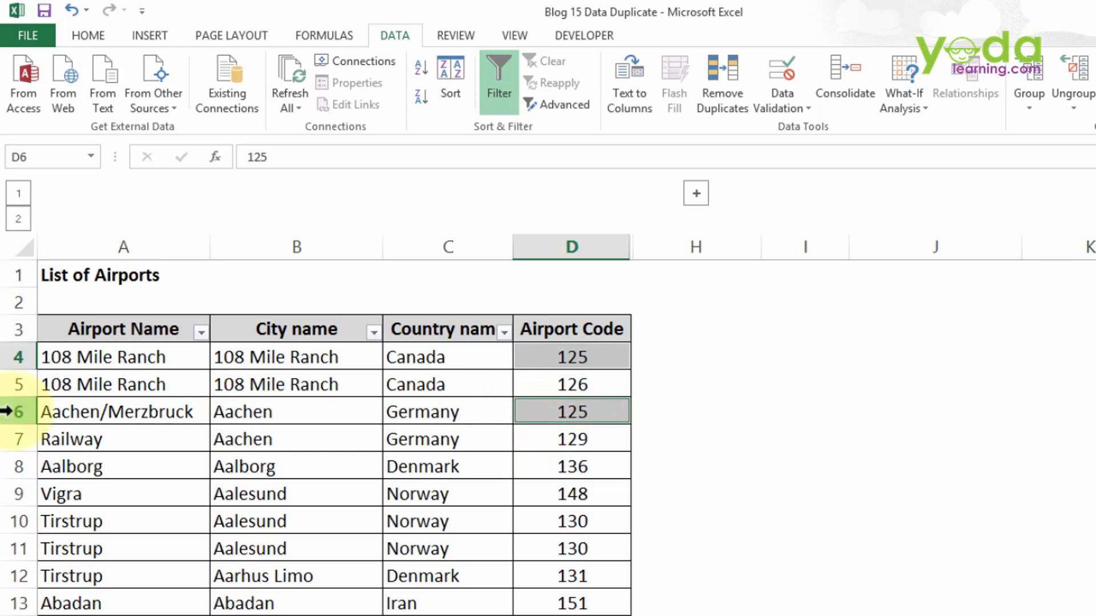
left_click(124, 411)
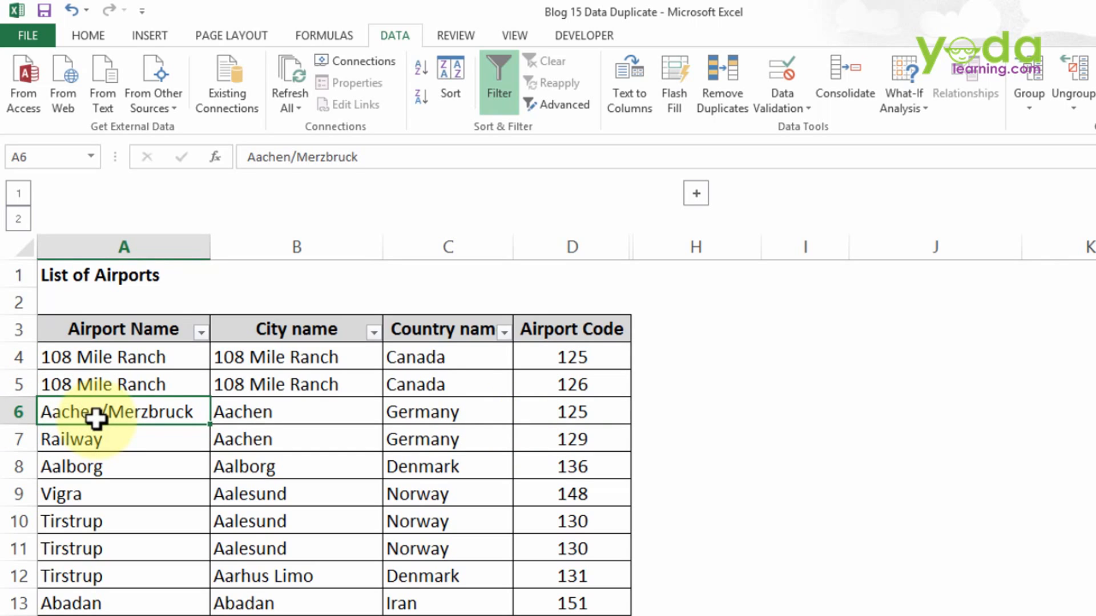
mouse_move(362, 418)
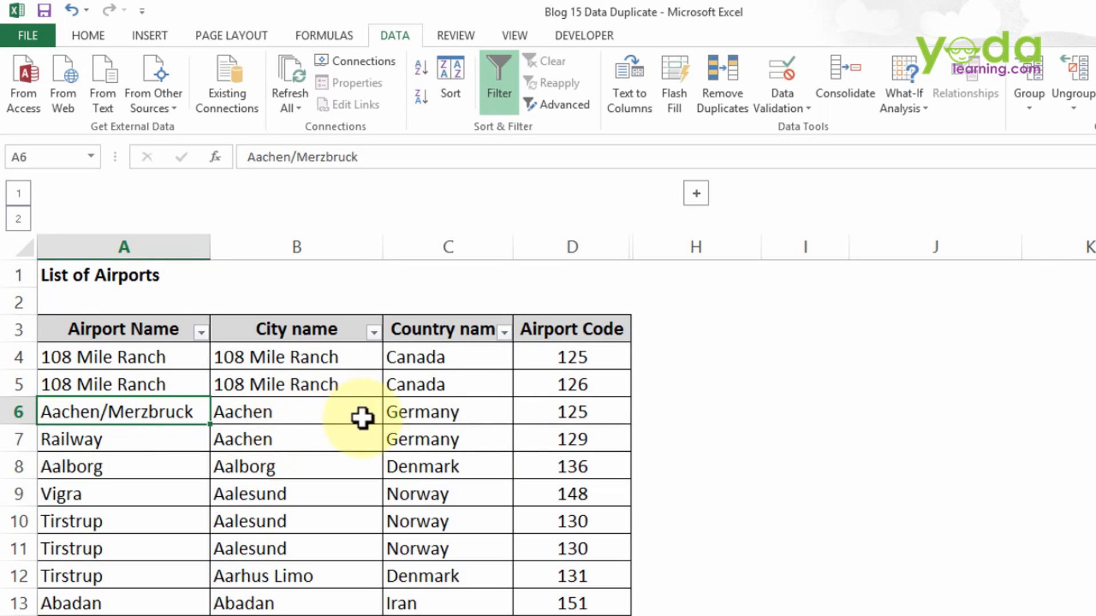
mouse_move(519, 366)
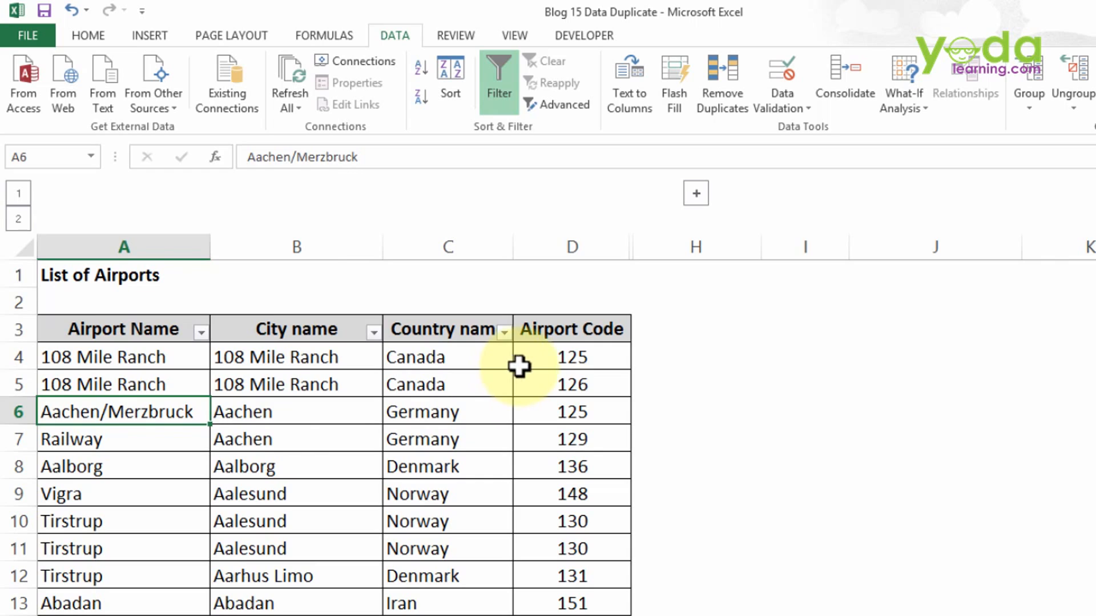
left_click(570, 410)
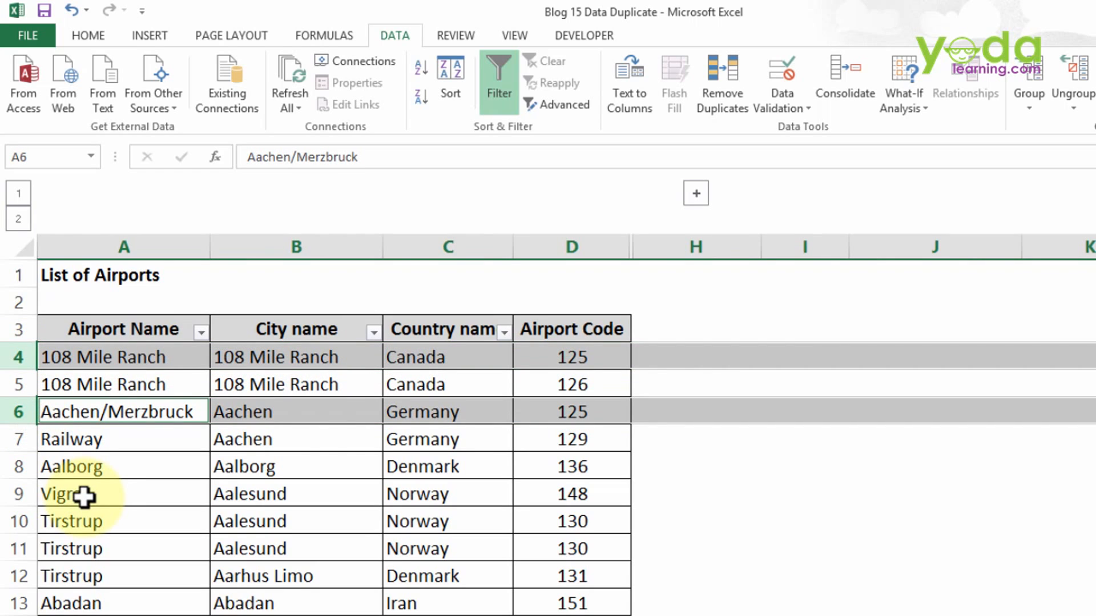
mouse_move(122, 389)
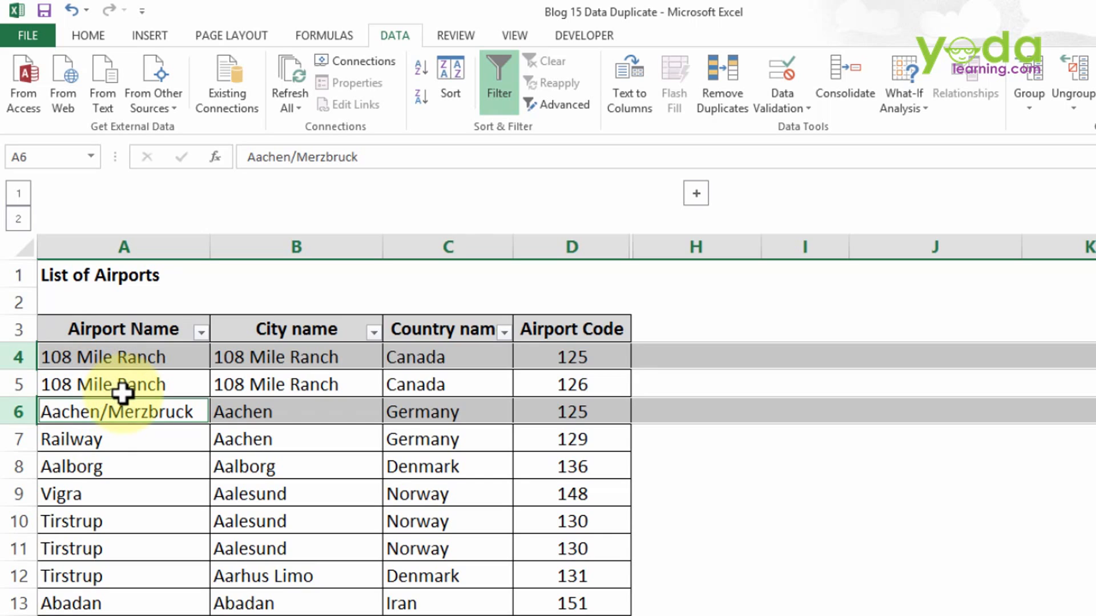
mouse_move(186, 526)
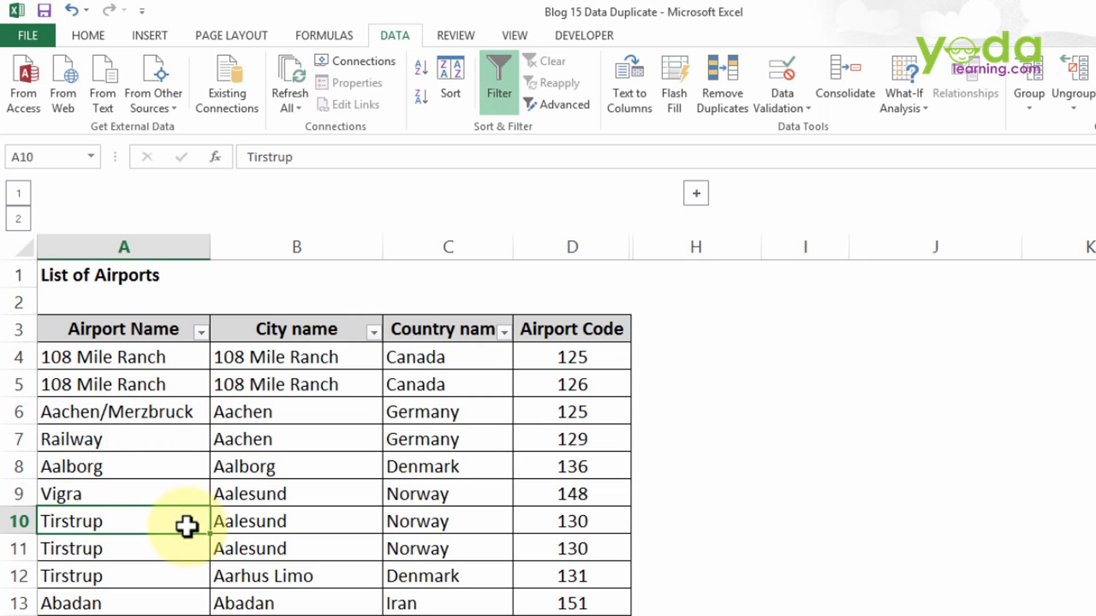
mouse_move(519, 520)
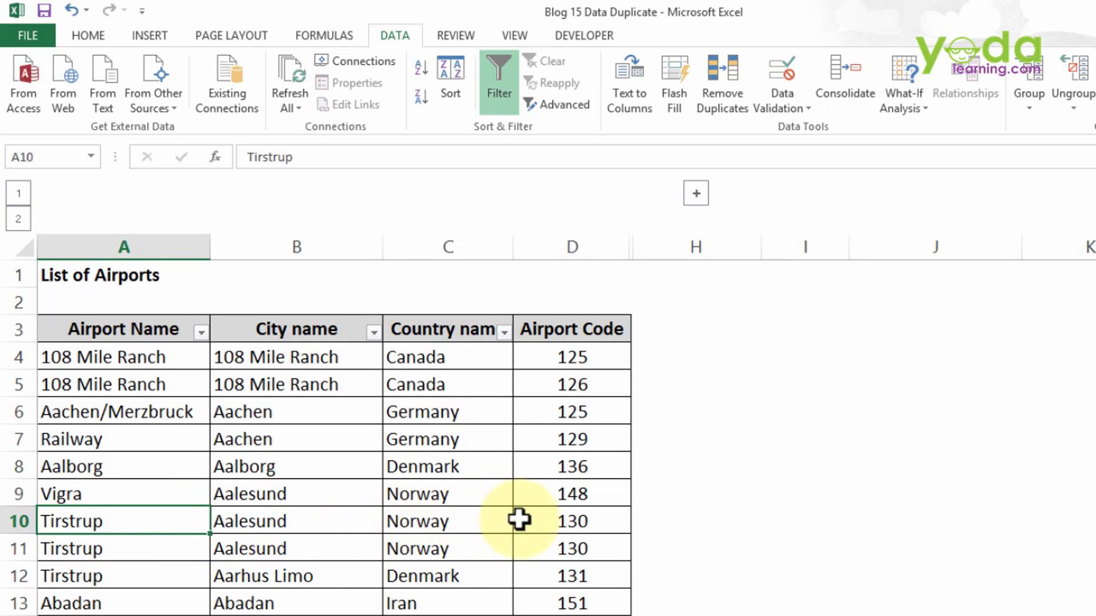
left_click(571, 520)
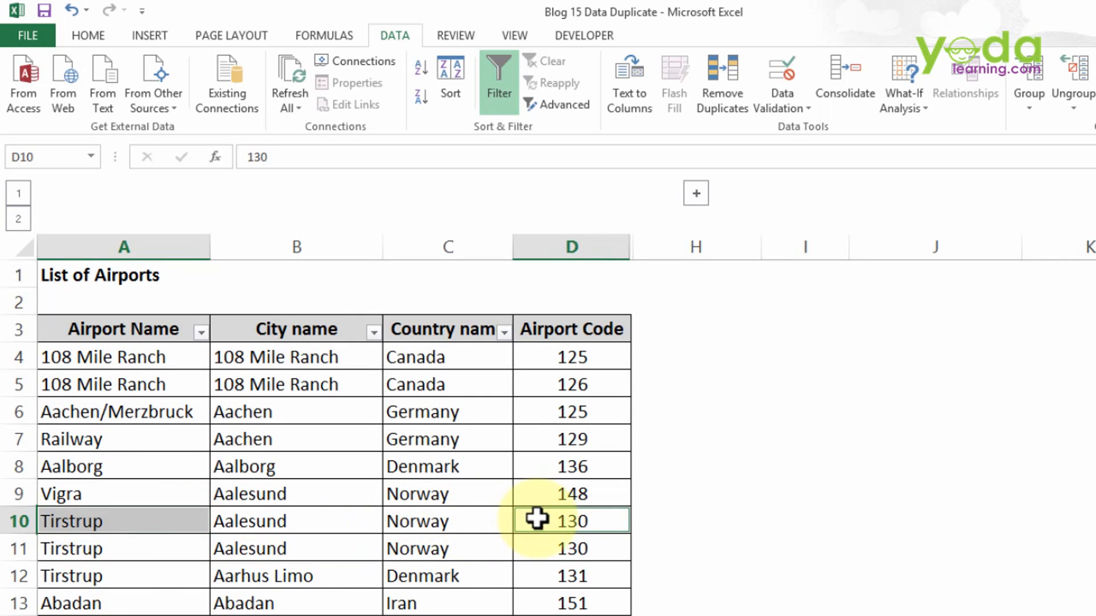
left_click(124, 548)
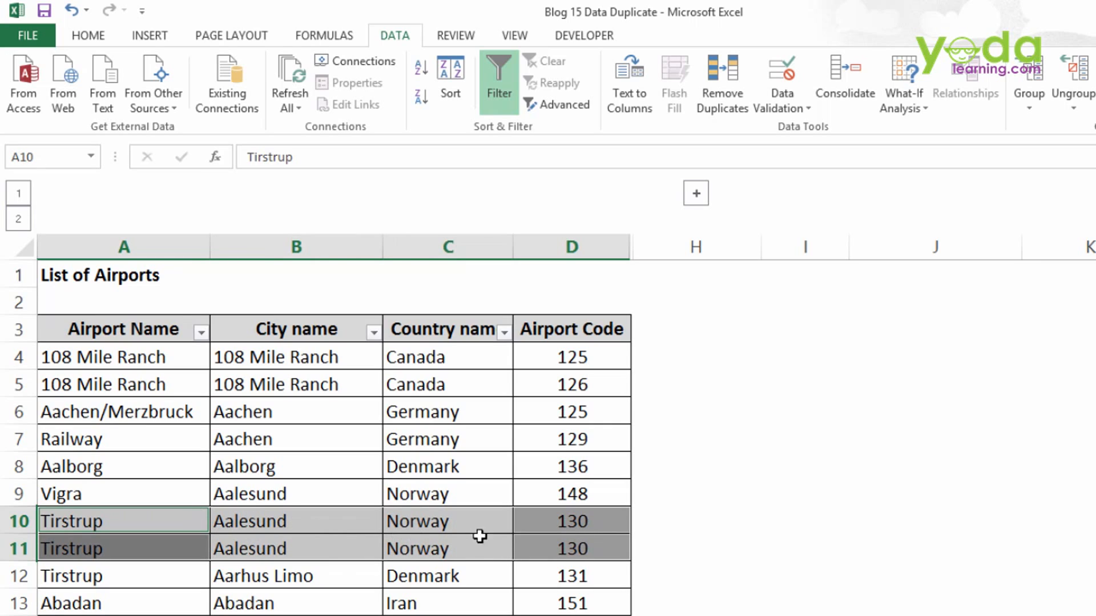
mouse_move(478, 578)
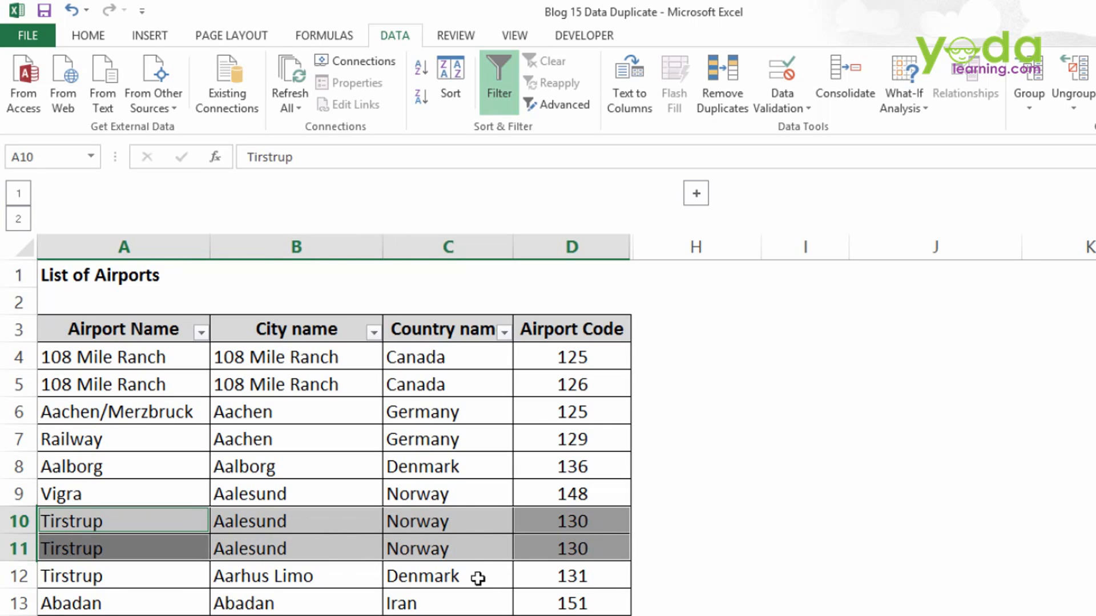
left_click(571, 575)
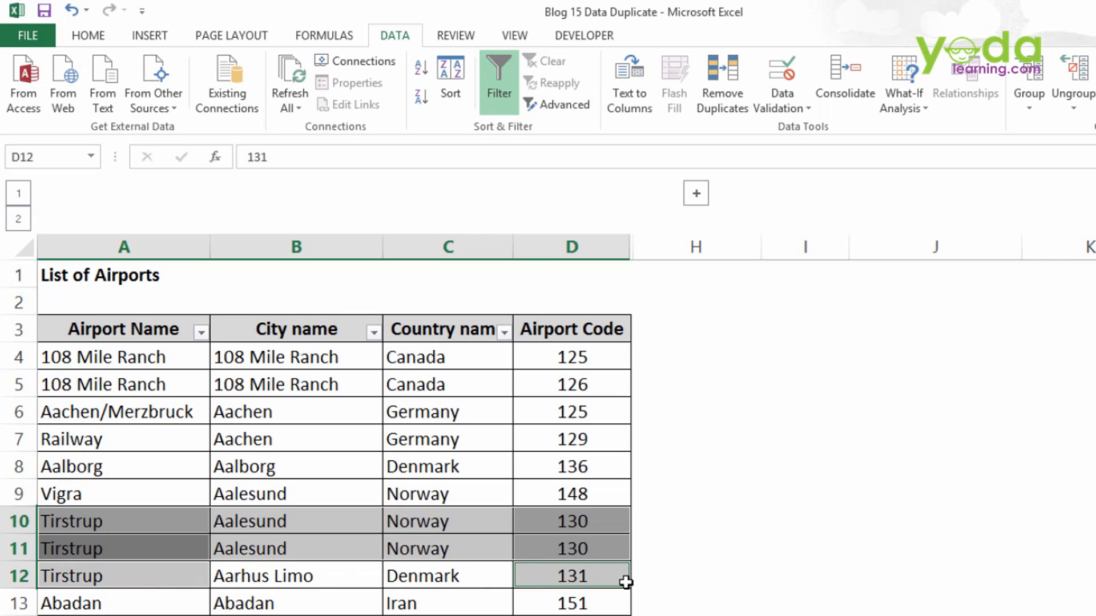
mouse_move(608, 574)
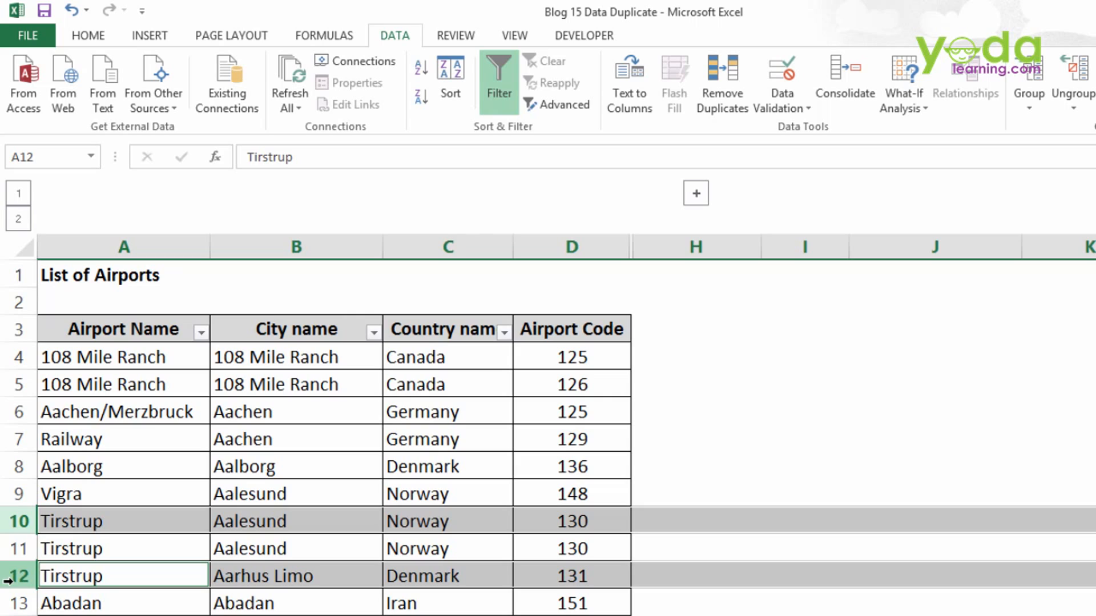
mouse_move(296, 439)
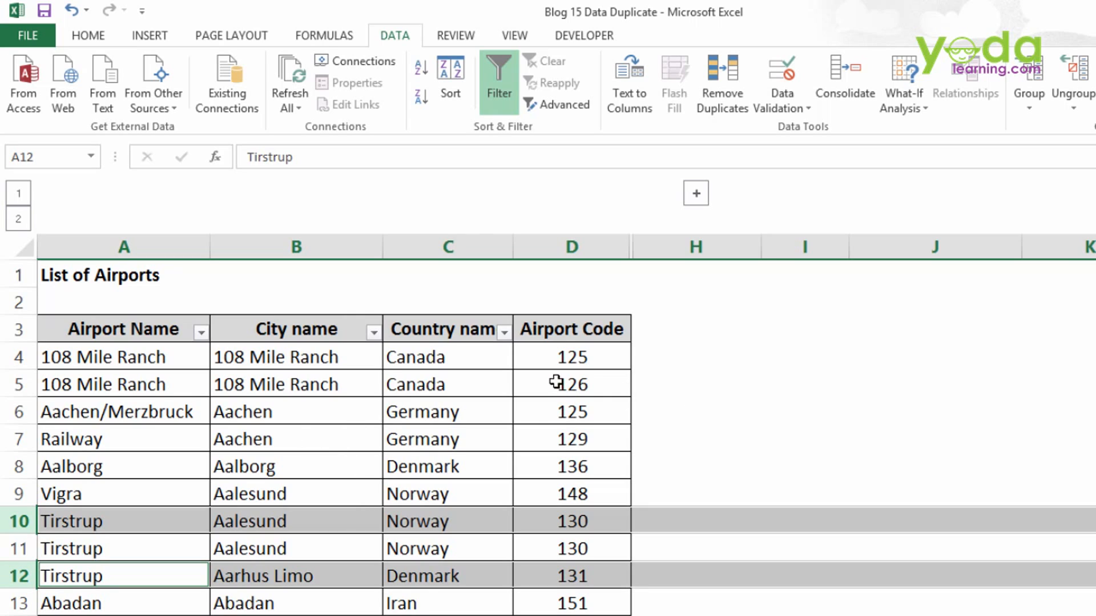
left_click(570, 246)
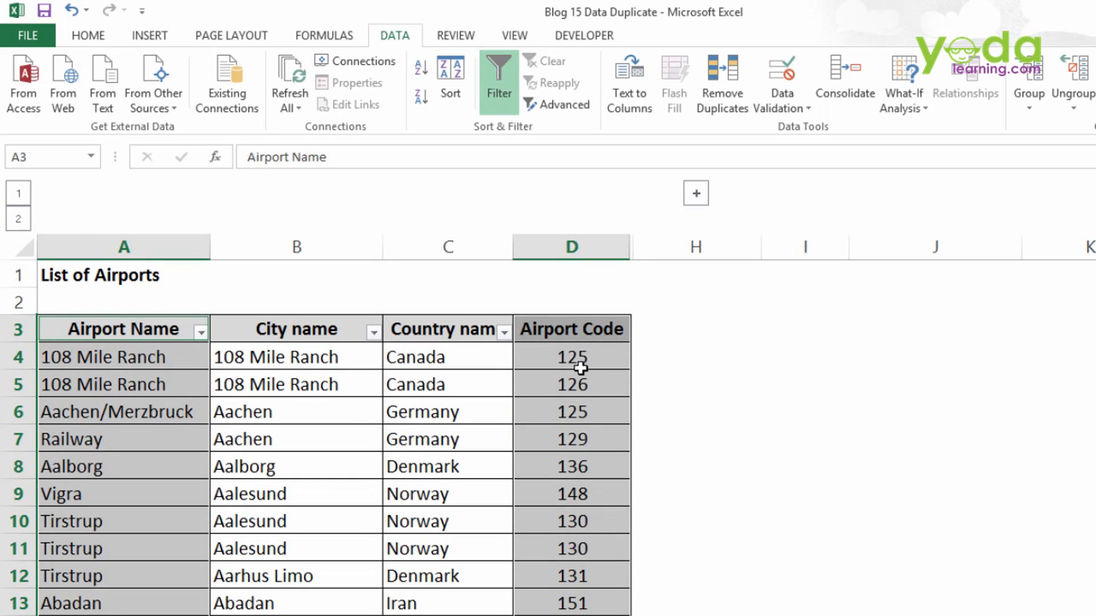
left_click(570, 357)
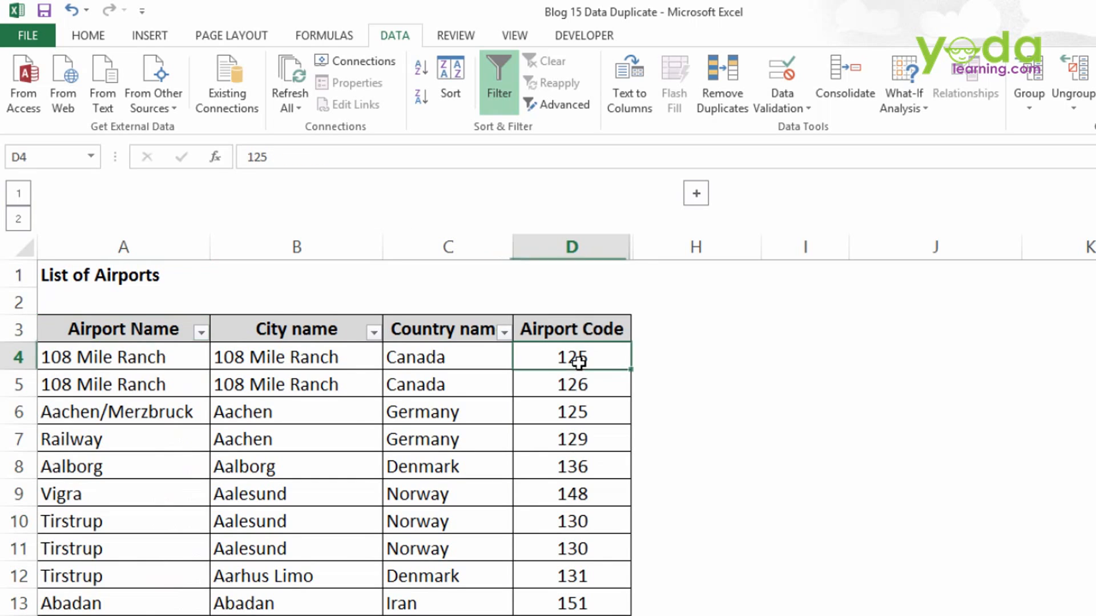
left_click(570, 328)
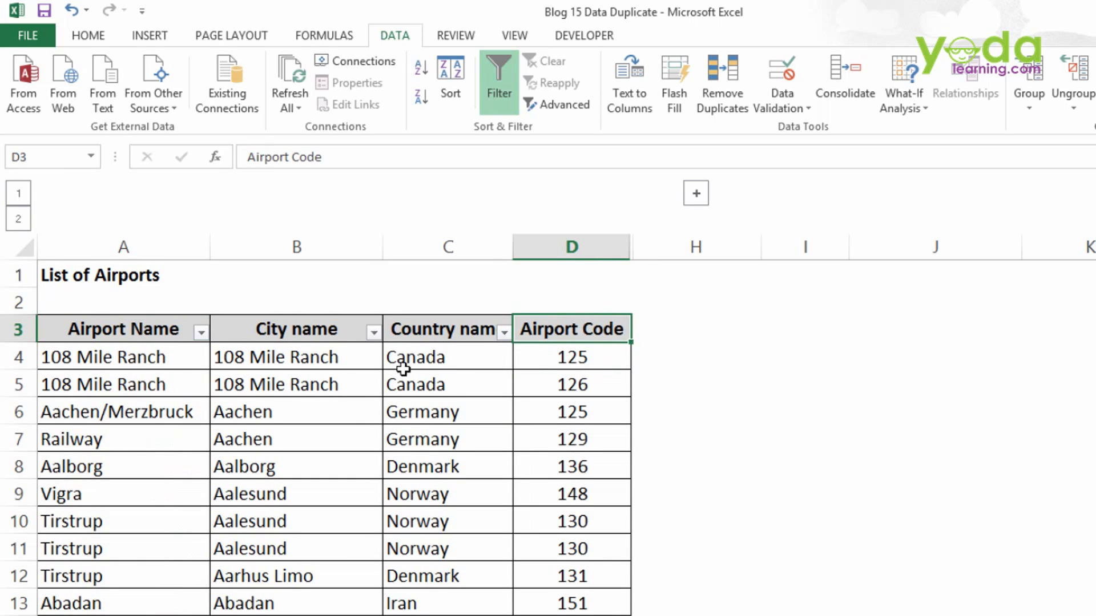
left_click(570, 356)
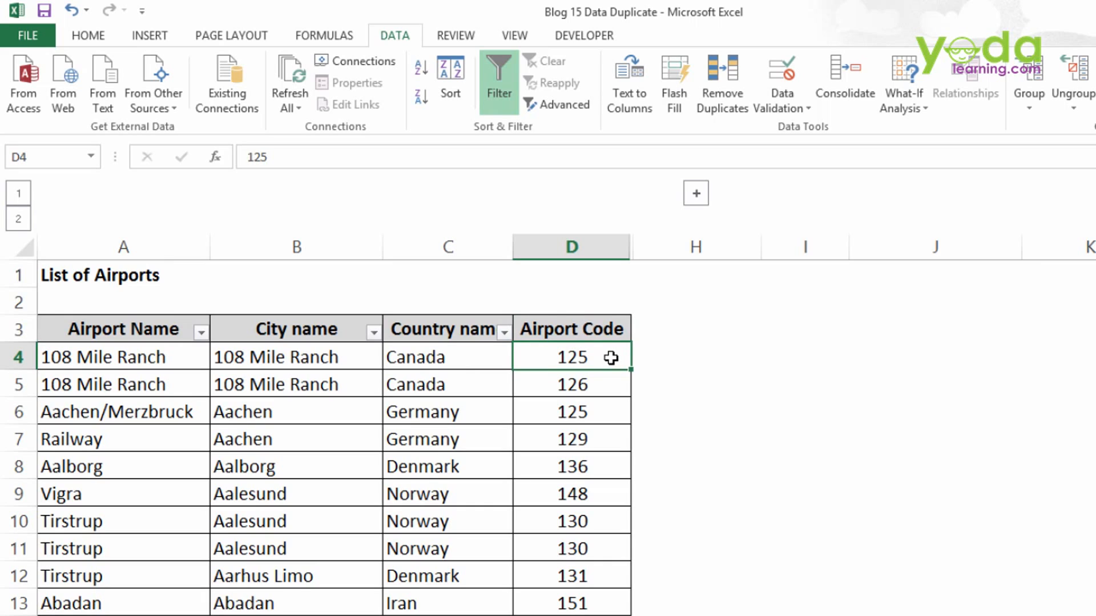
mouse_move(596, 416)
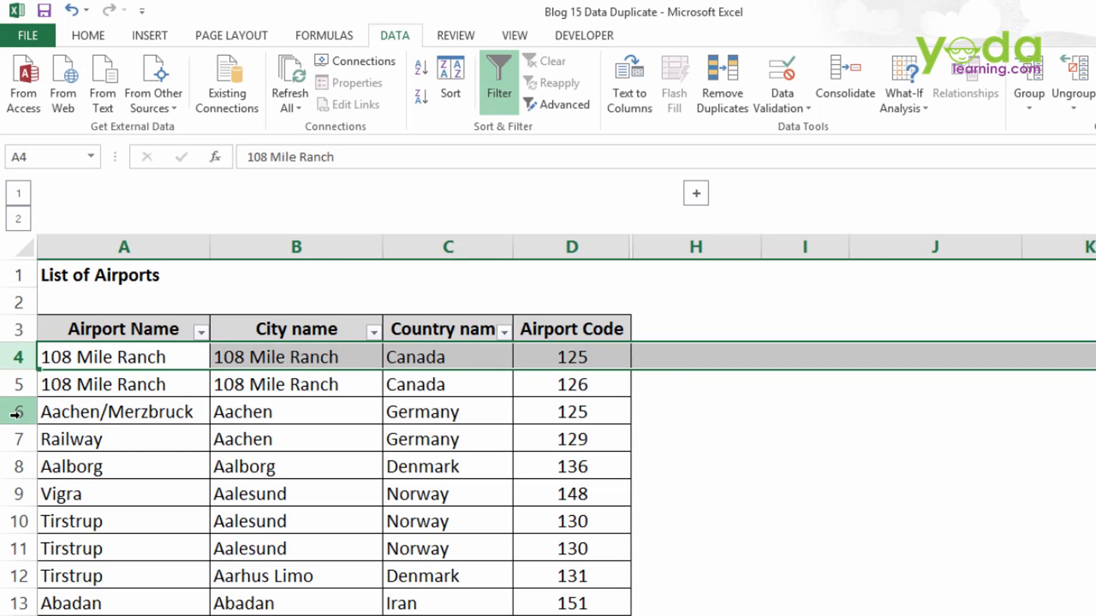
left_click(123, 411)
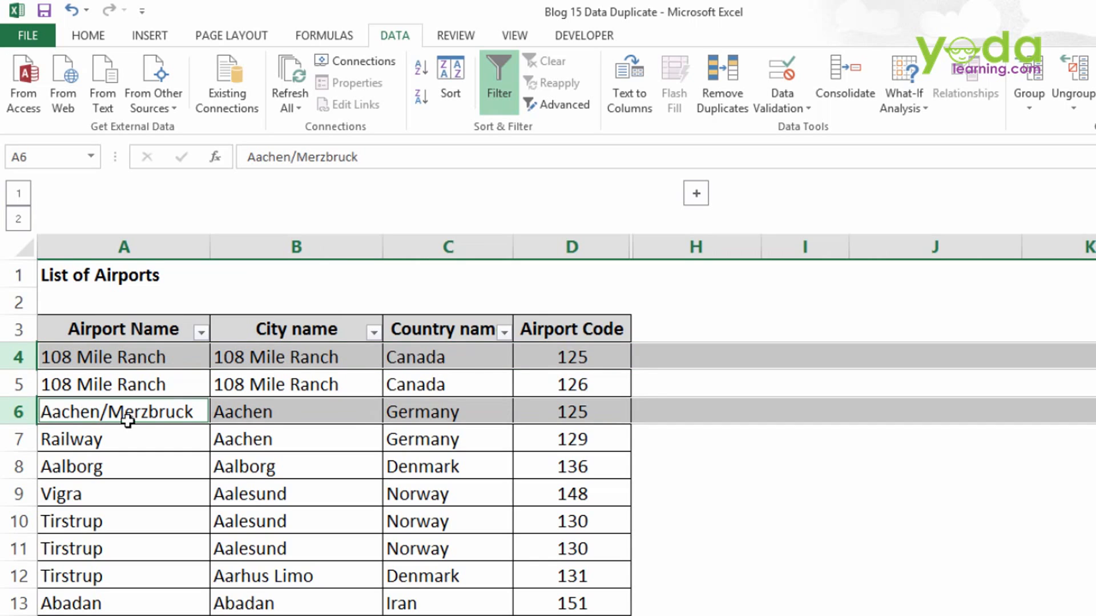
mouse_move(142, 356)
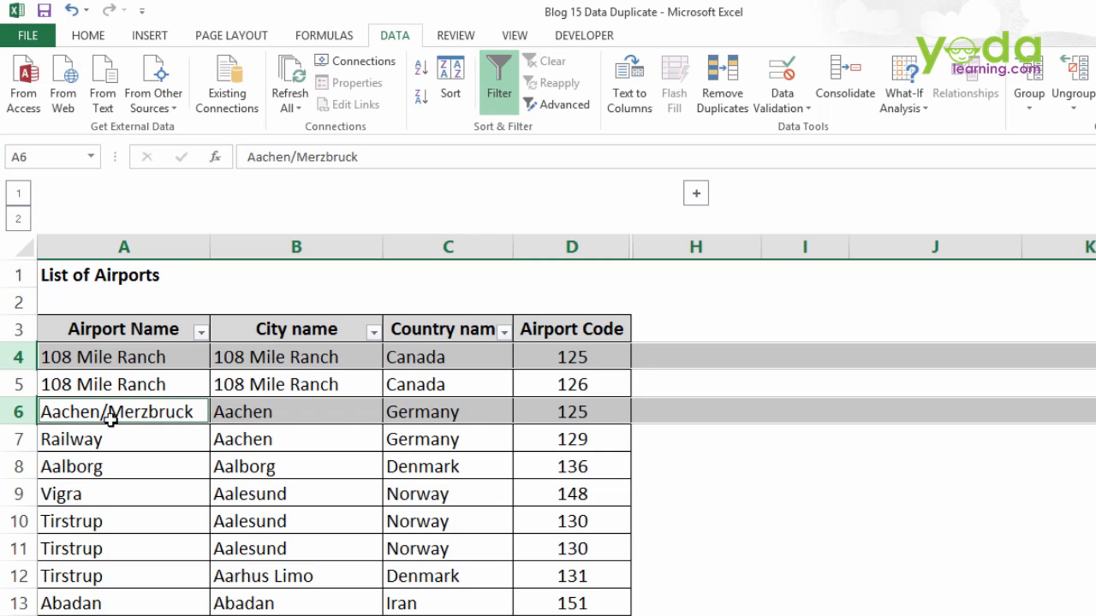
mouse_move(561, 411)
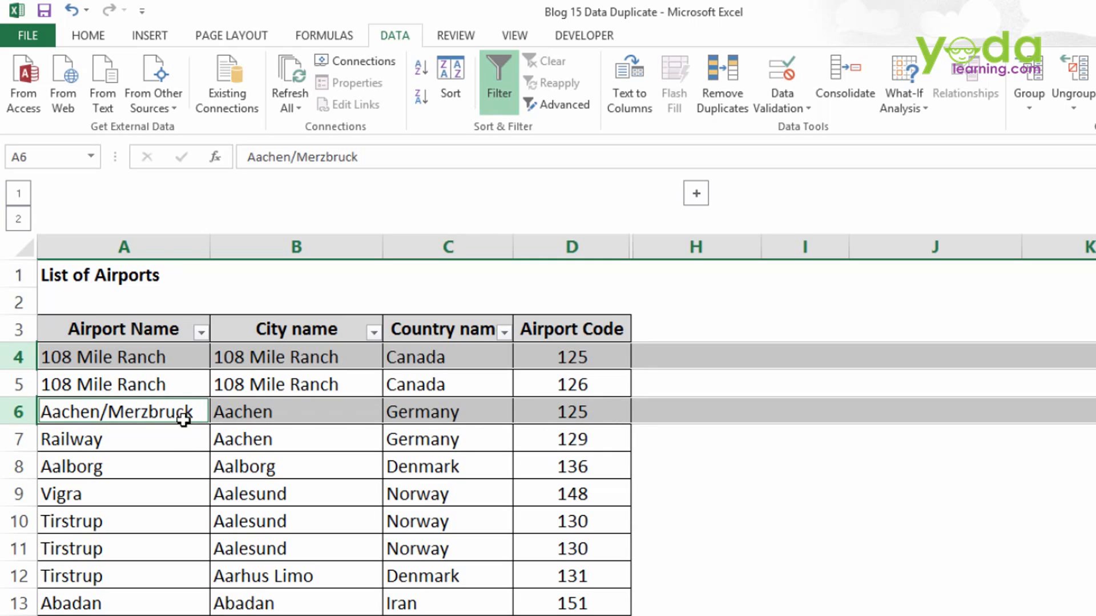
mouse_move(591, 340)
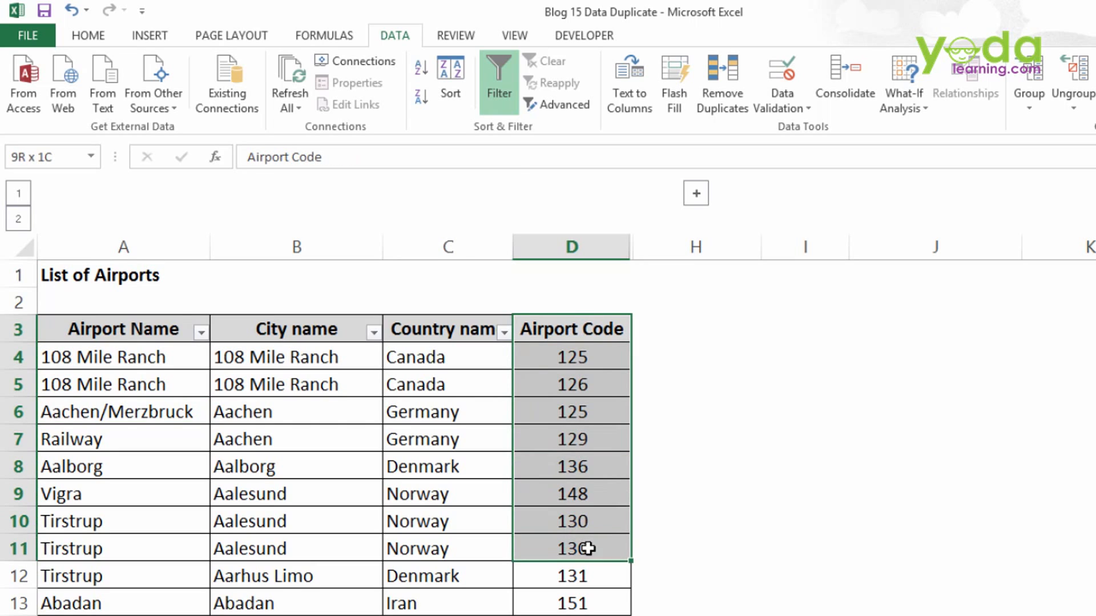
left_click(123, 329)
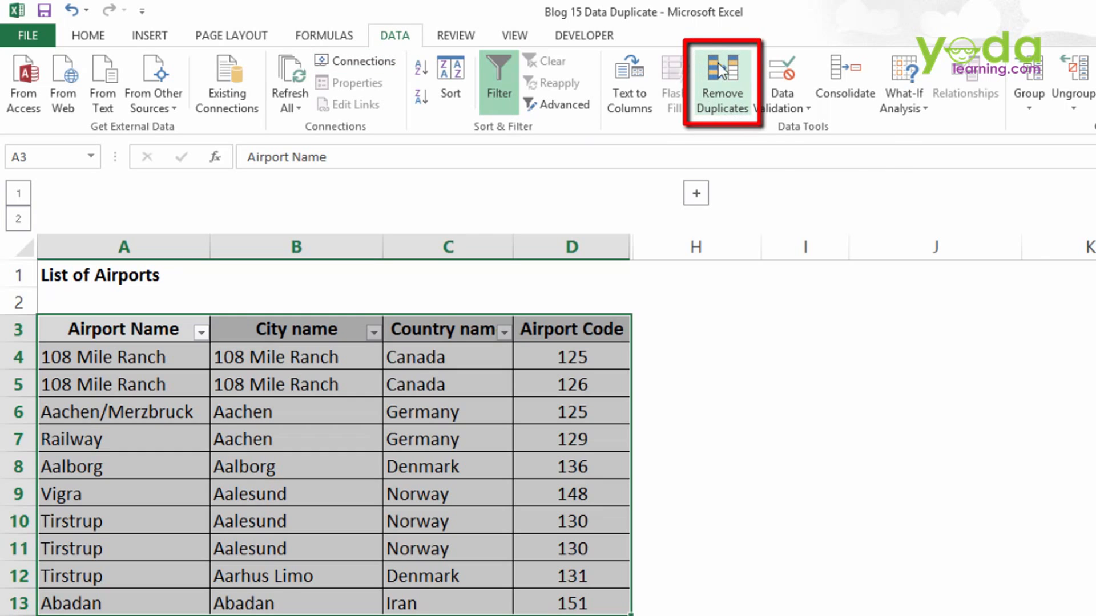
mouse_move(727, 108)
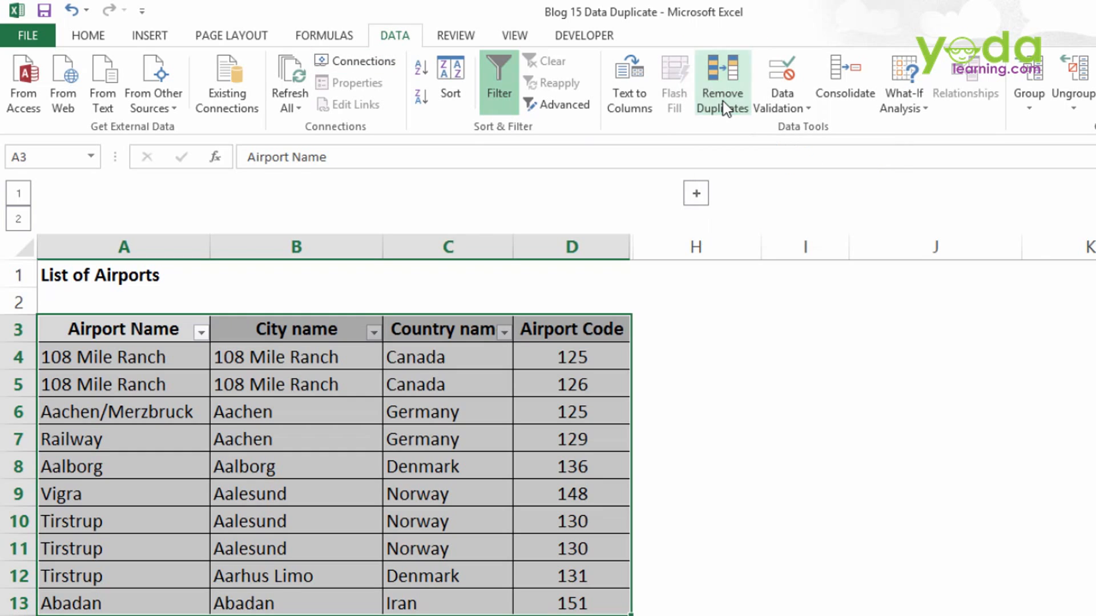
Open Remove Duplicates for table A3:D13 with all four columns checked.
left_click(721, 84)
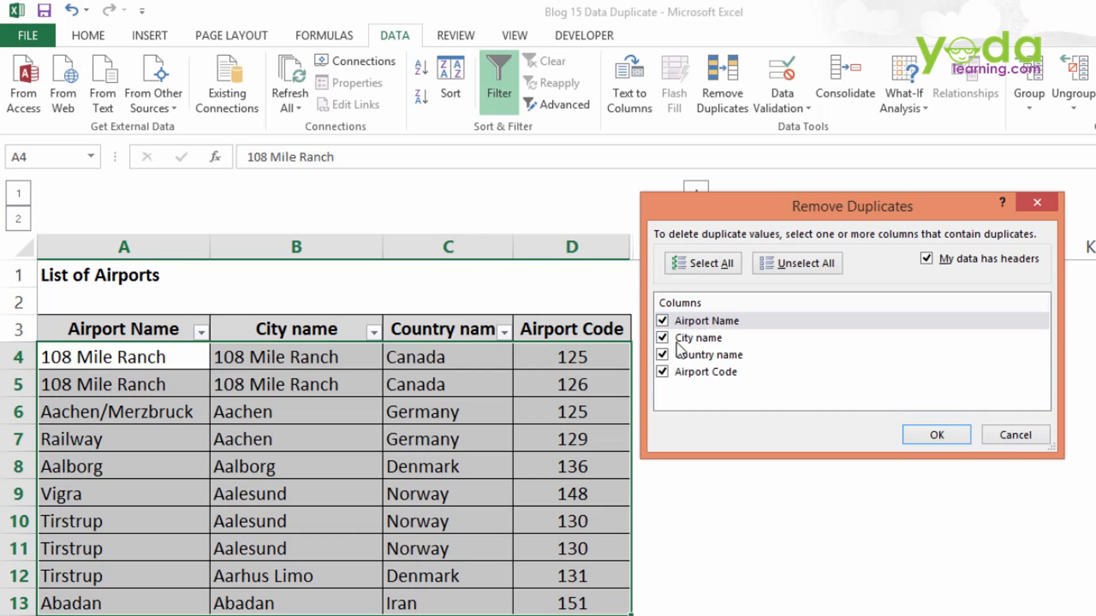
Uncheck City name and Country name, then remove duplicates on Airport Name and Airport Code.
left_click(662, 338)
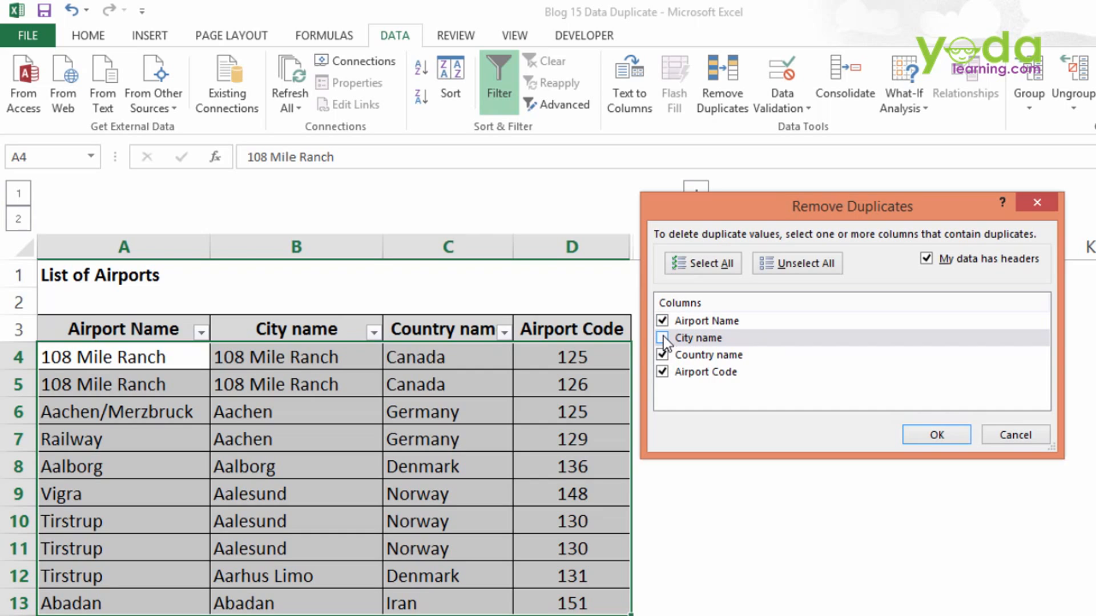
left_click(663, 355)
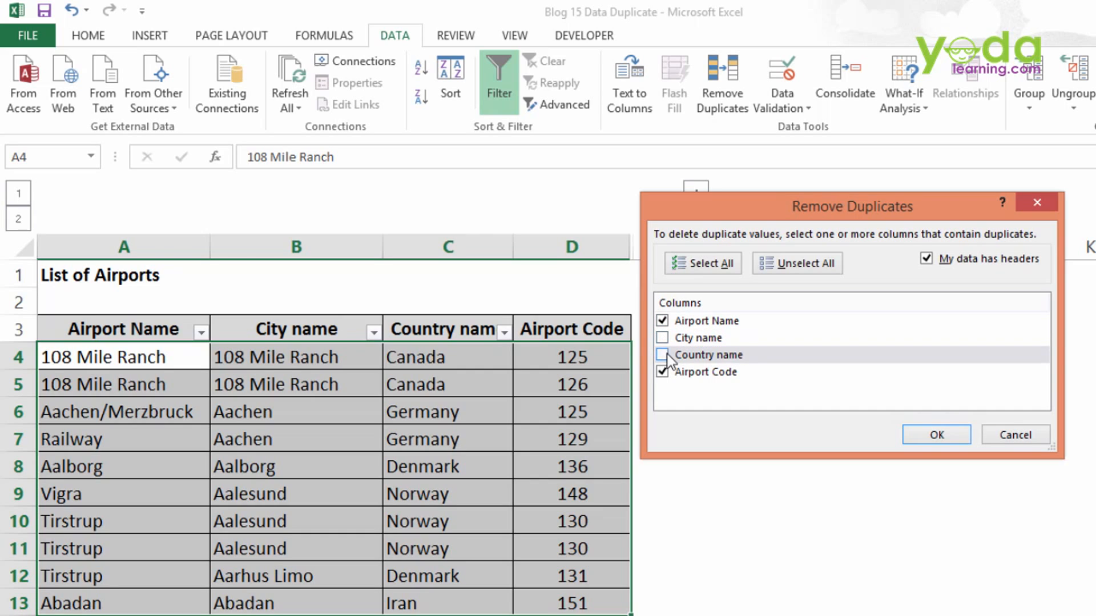
mouse_move(692, 354)
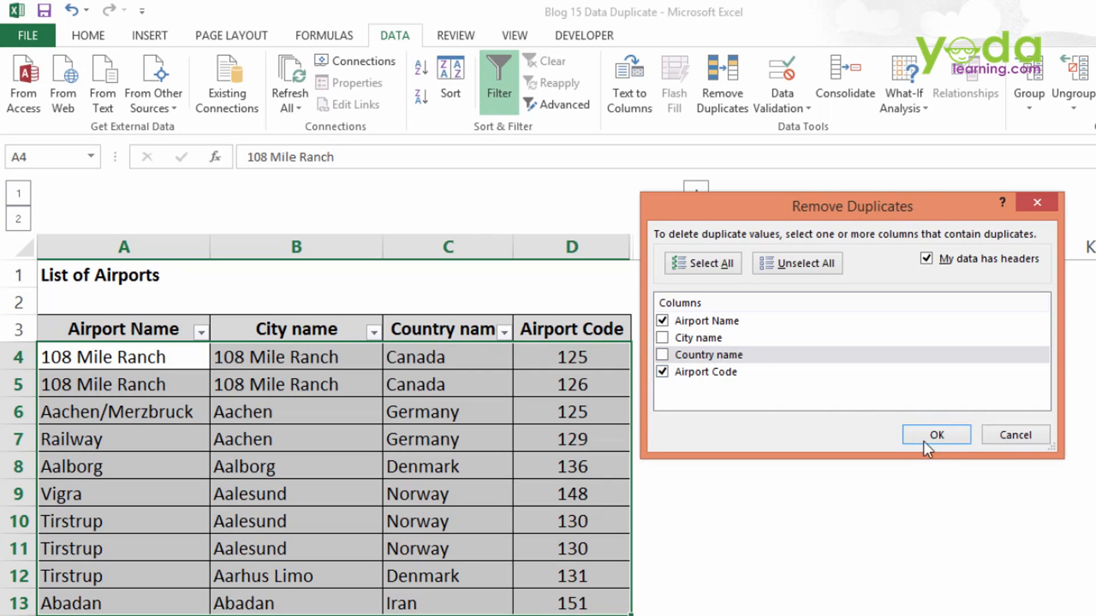
left_click(935, 434)
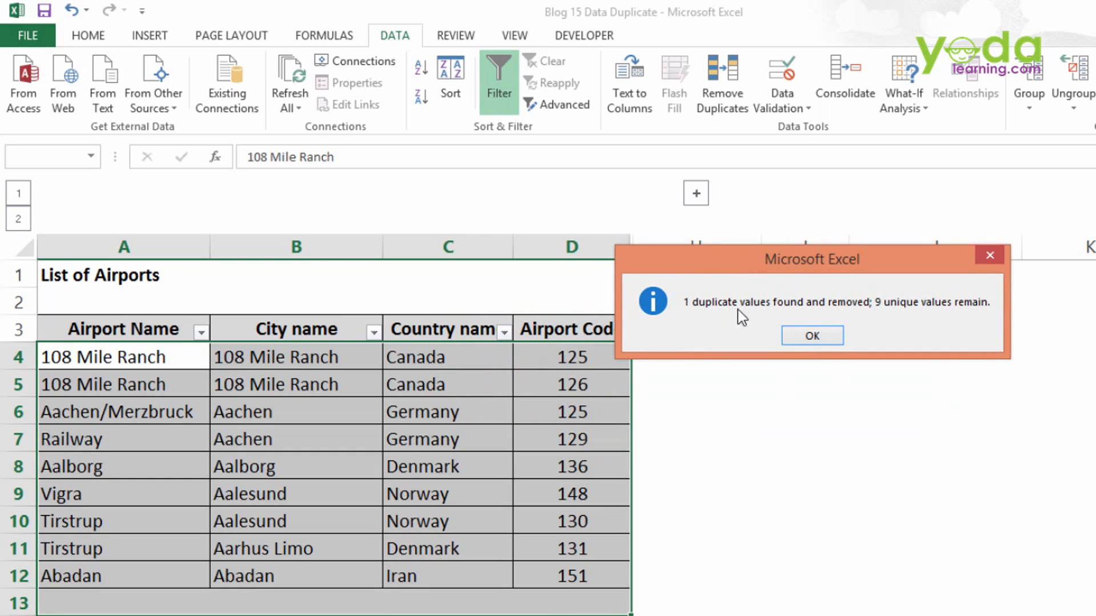
mouse_move(811, 336)
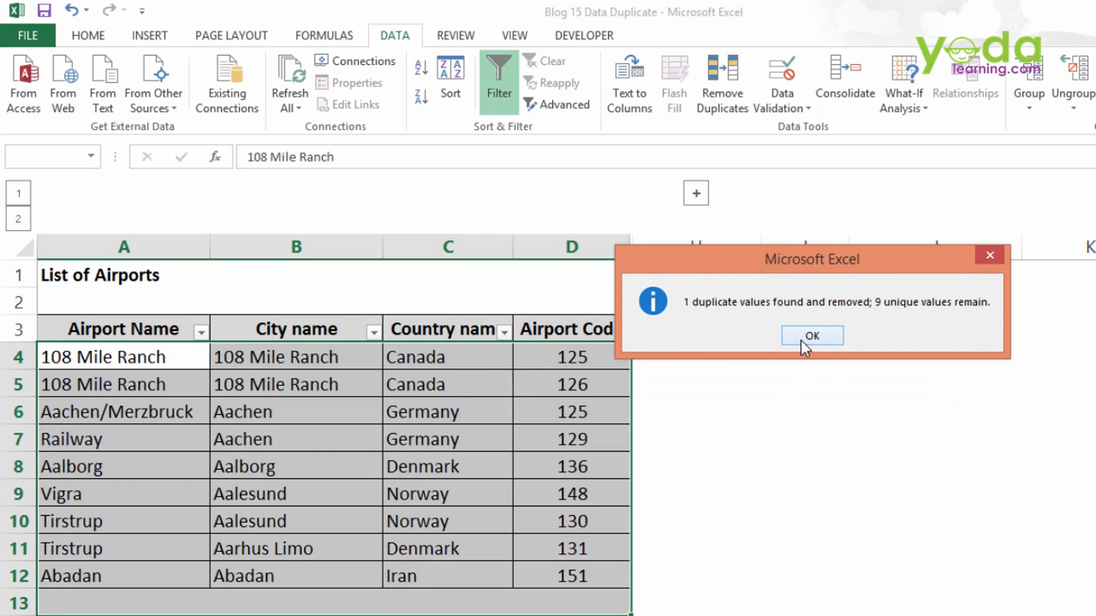
Dismiss the '1 duplicate removed' message and check the two remaining Tirstrup rows.
left_click(810, 335)
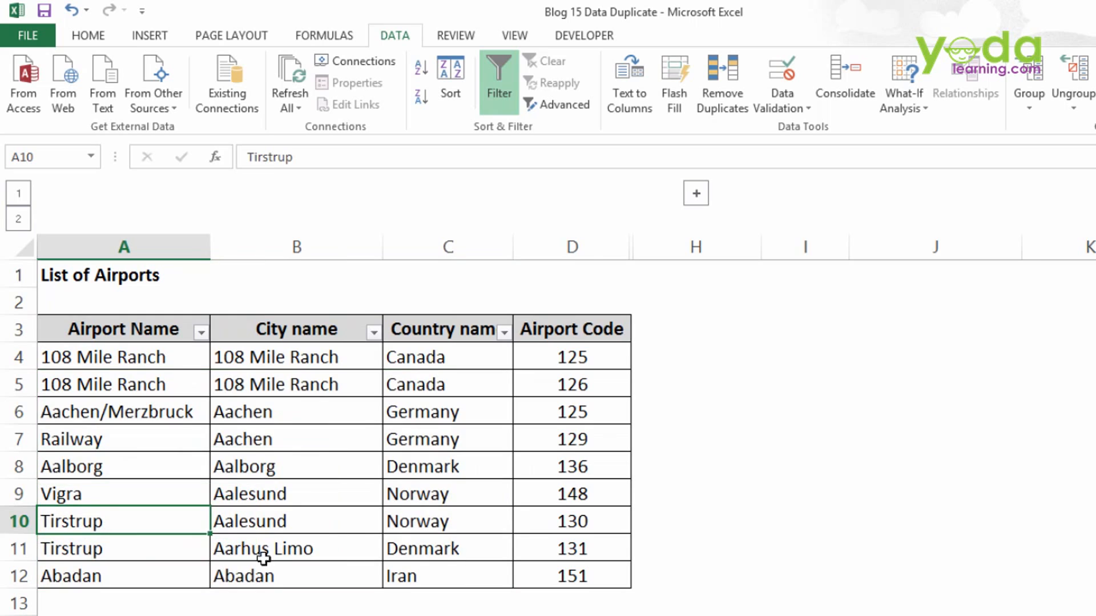
left_click(570, 520)
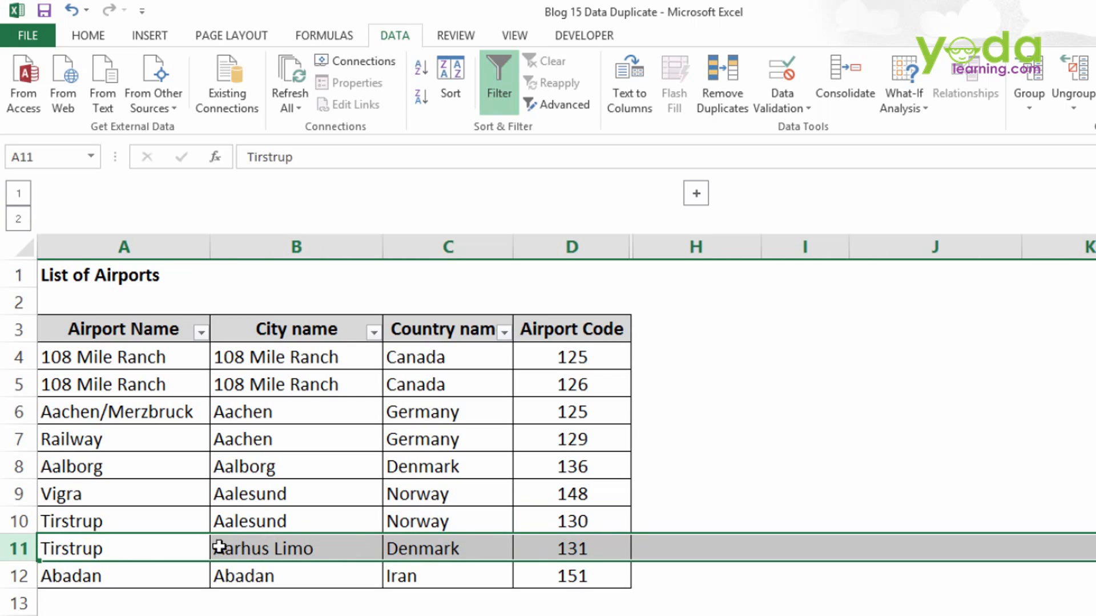
left_click(448, 520)
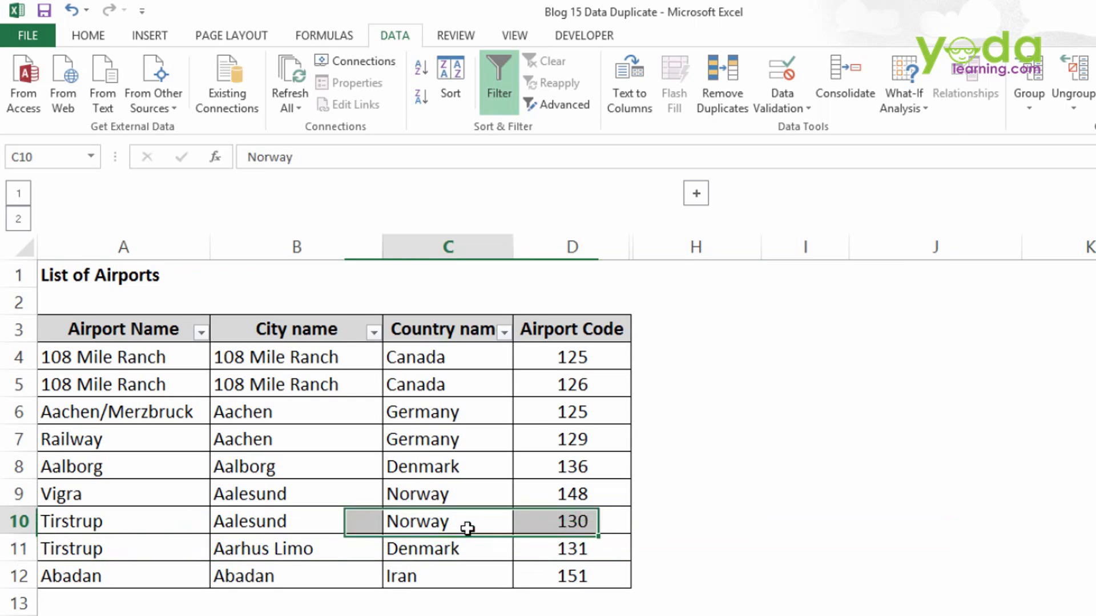